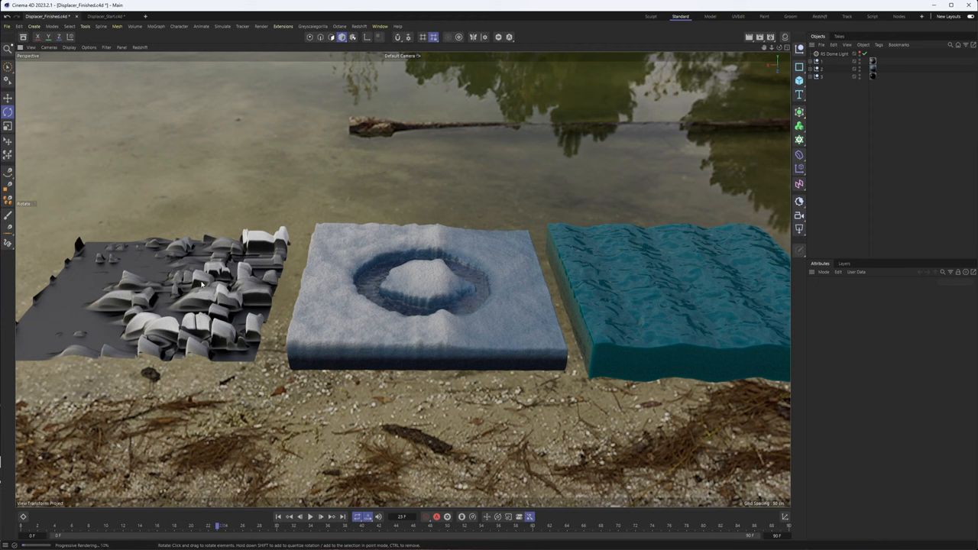
mouse_move(195, 289)
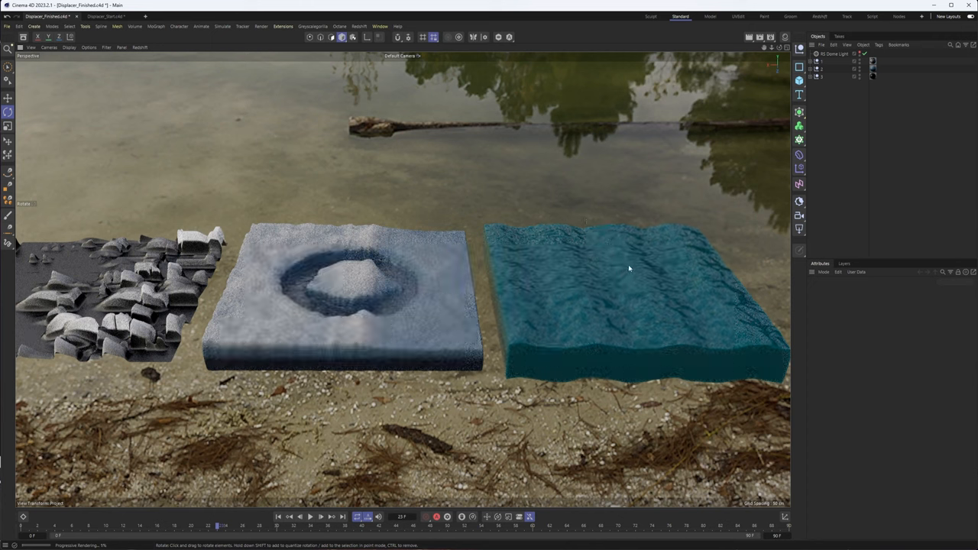
mouse_move(422, 243)
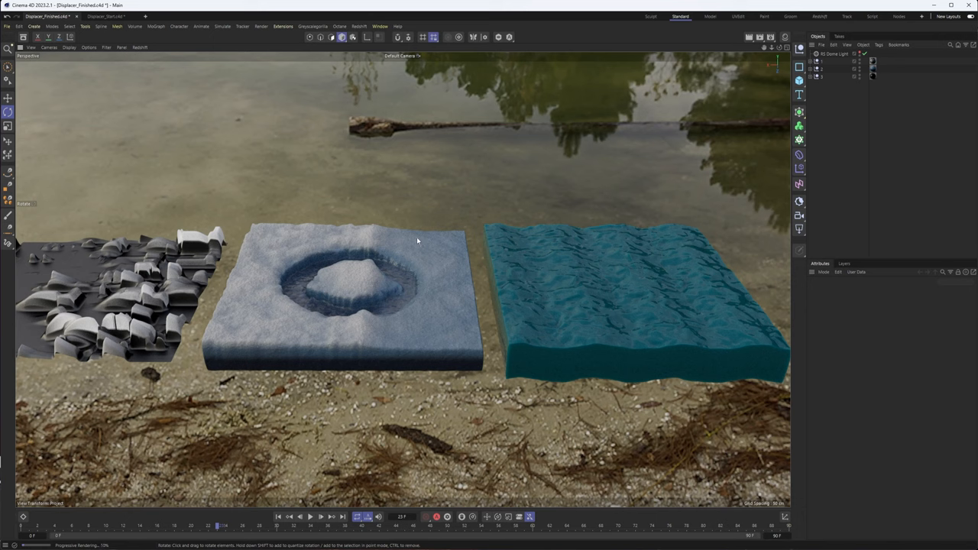
mouse_move(416, 237)
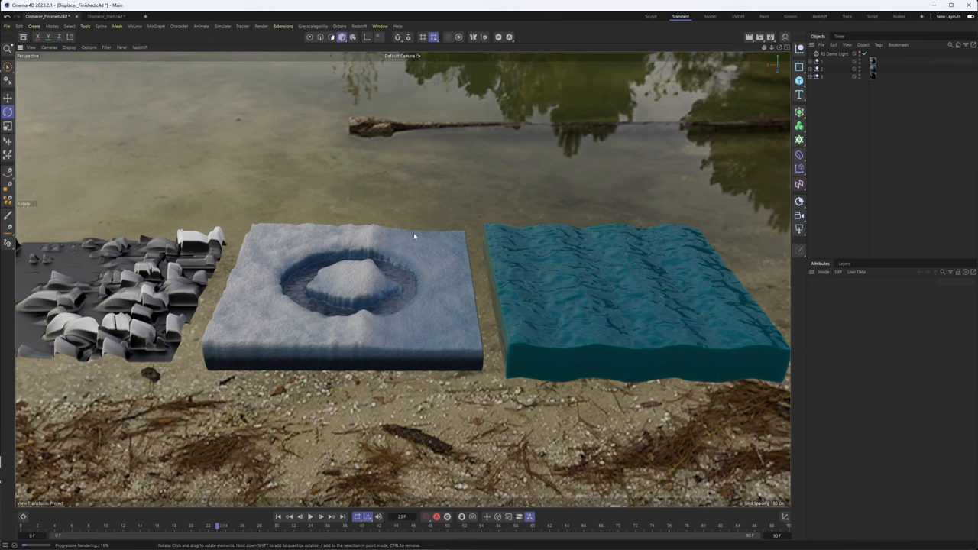
mouse_move(254, 61)
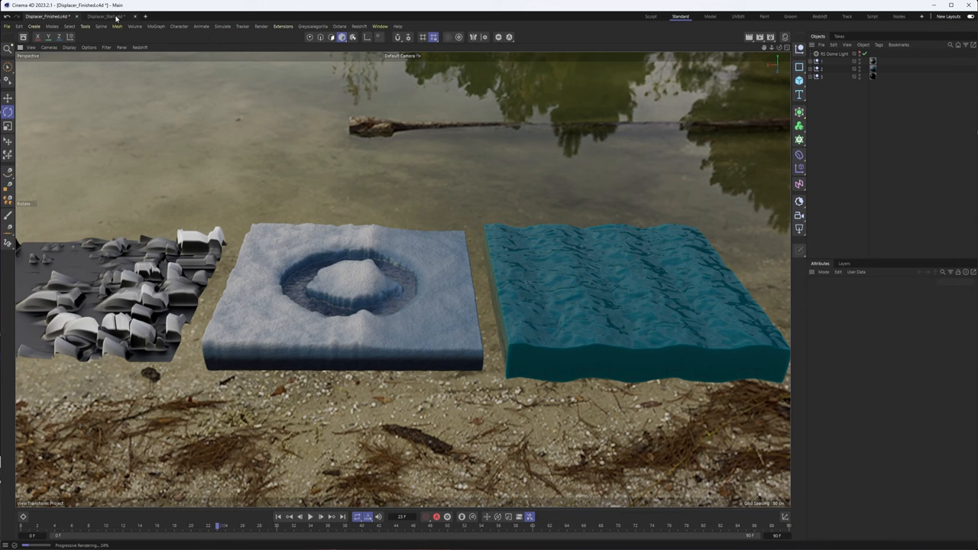
Switch to the Displacer_Start document and centre the viewport on the left plane
click(104, 15)
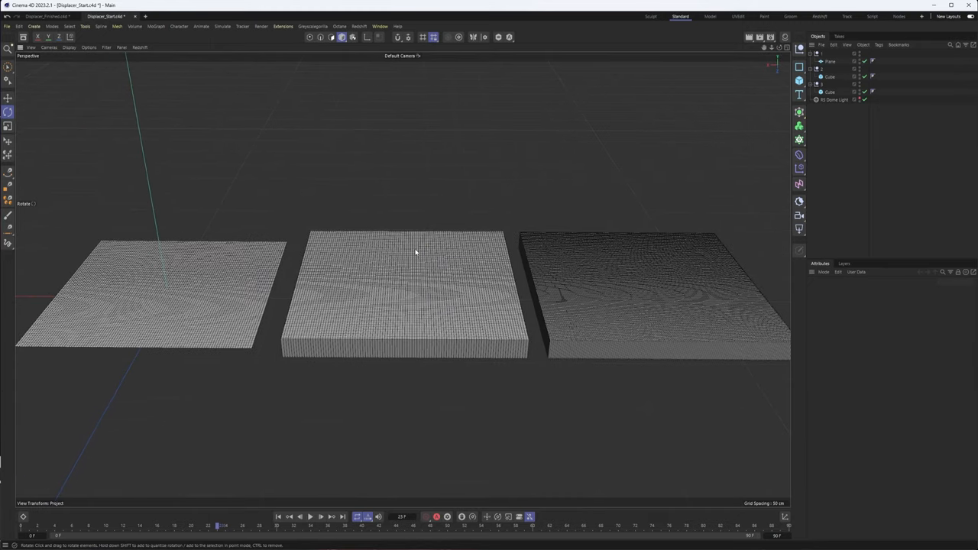
mouse_move(285, 260)
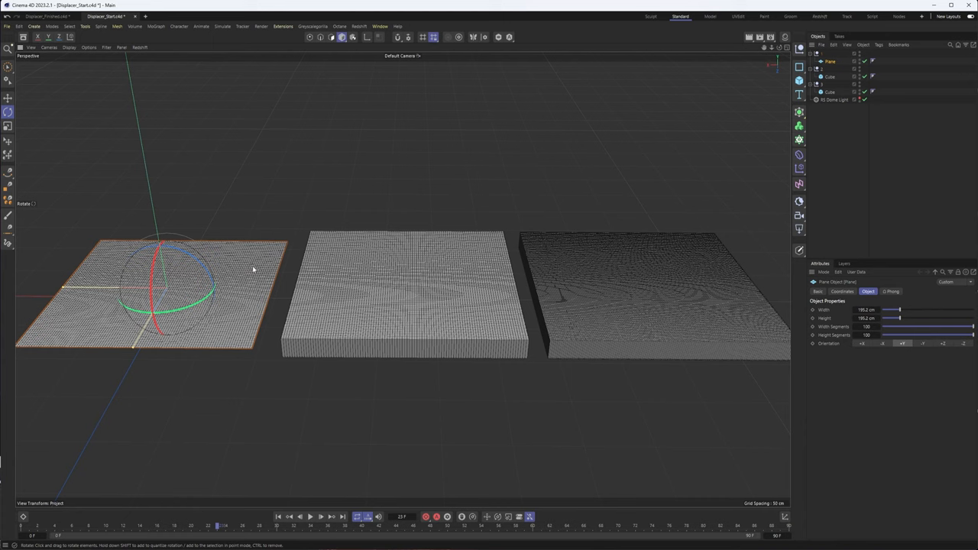
mouse_move(249, 275)
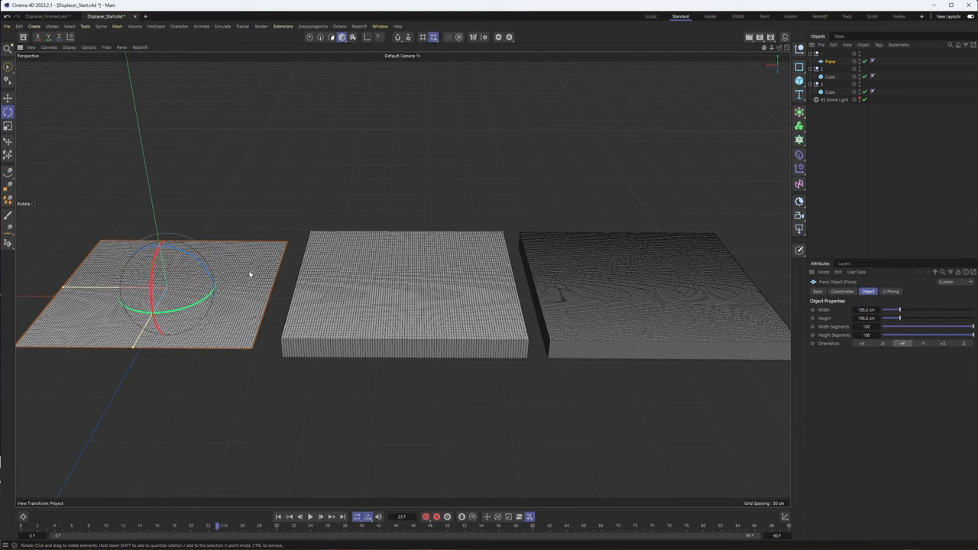
mouse_move(257, 272)
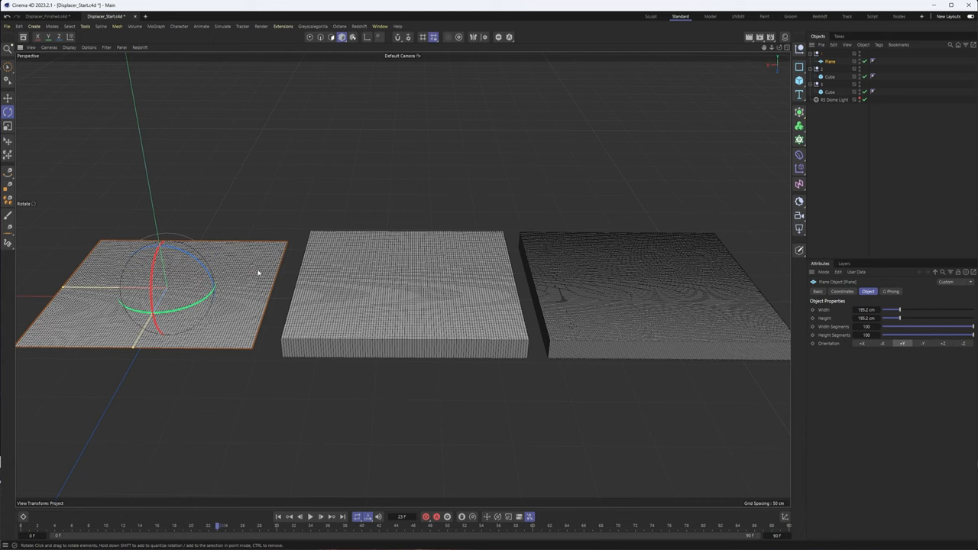
mouse_move(253, 266)
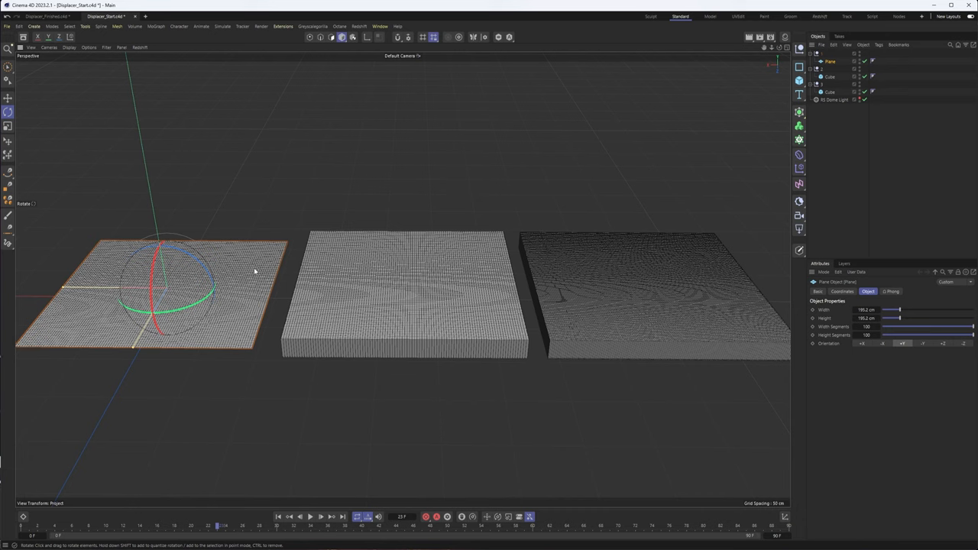
mouse_move(255, 266)
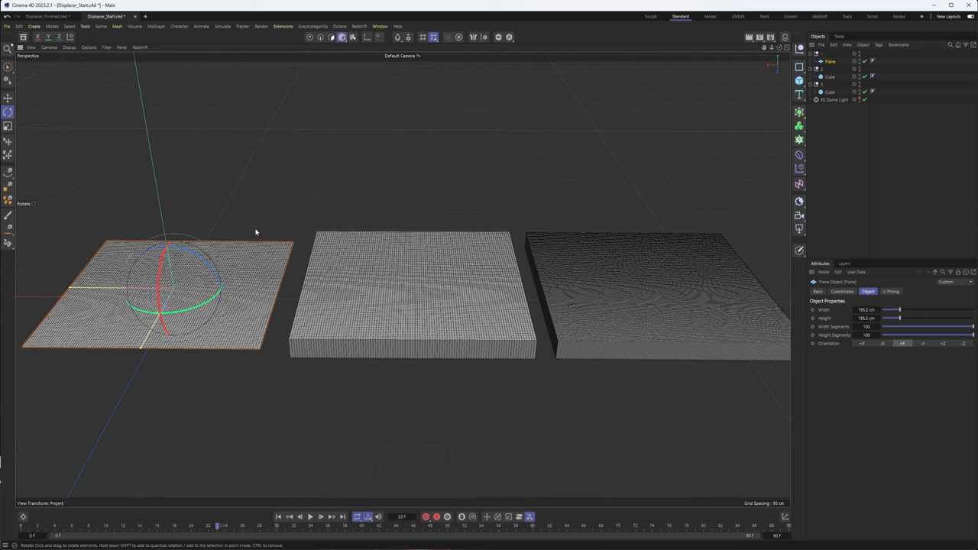
mouse_move(277, 220)
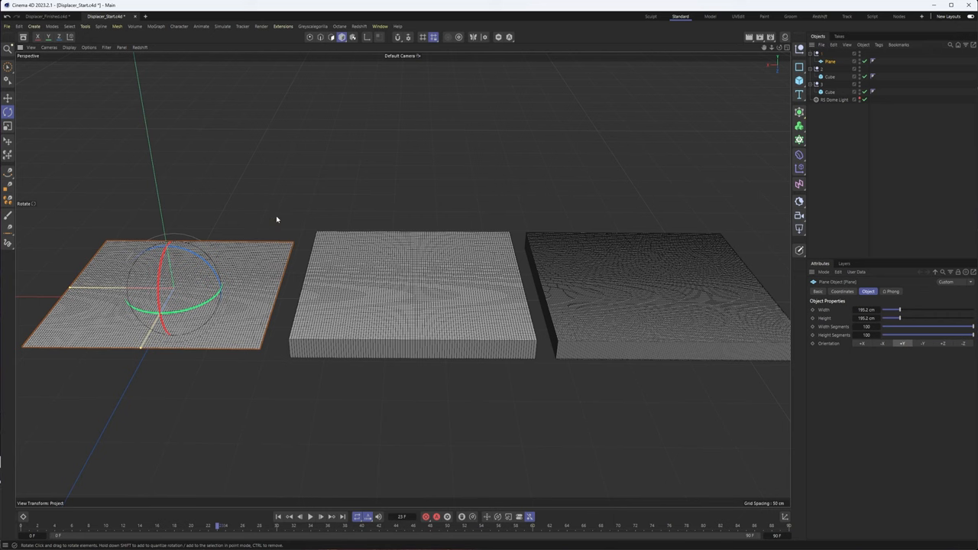
drag(277, 220, 405, 251)
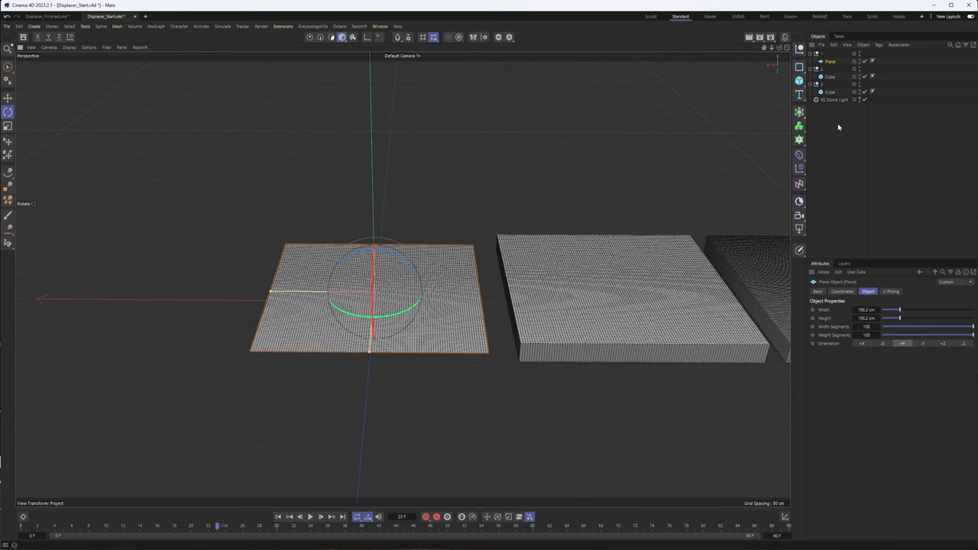
mouse_move(832, 130)
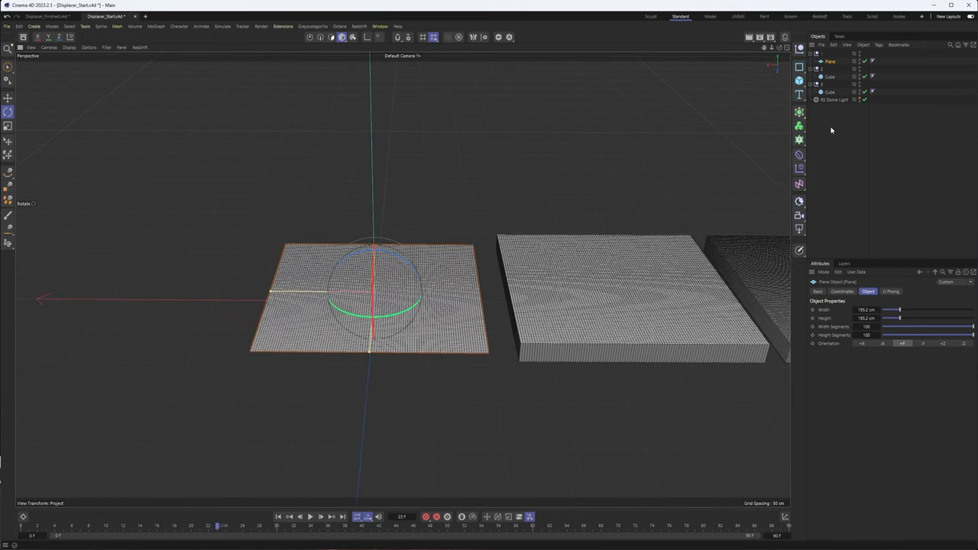
mouse_move(837, 129)
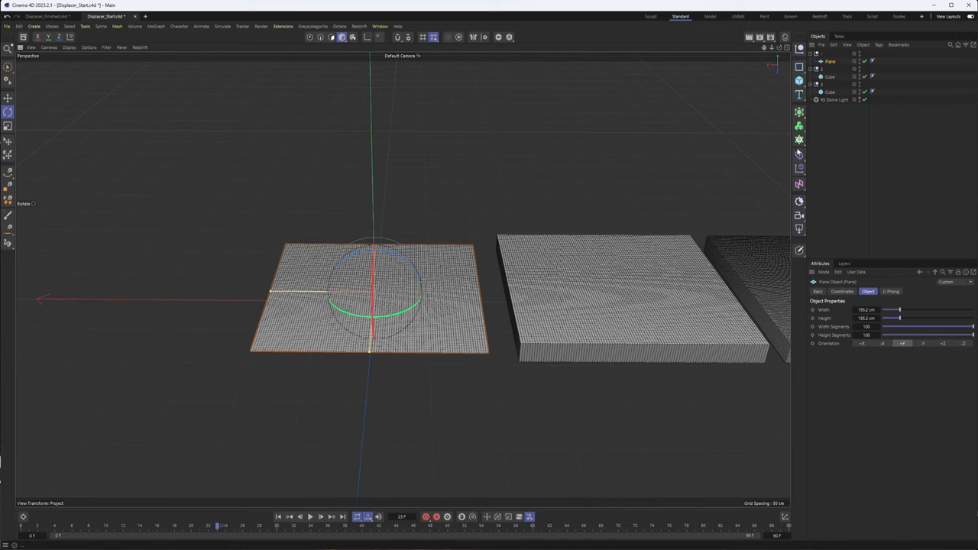
Add a Displacer deformer under the left plane and set the display to Gouraud Shading
click(799, 156)
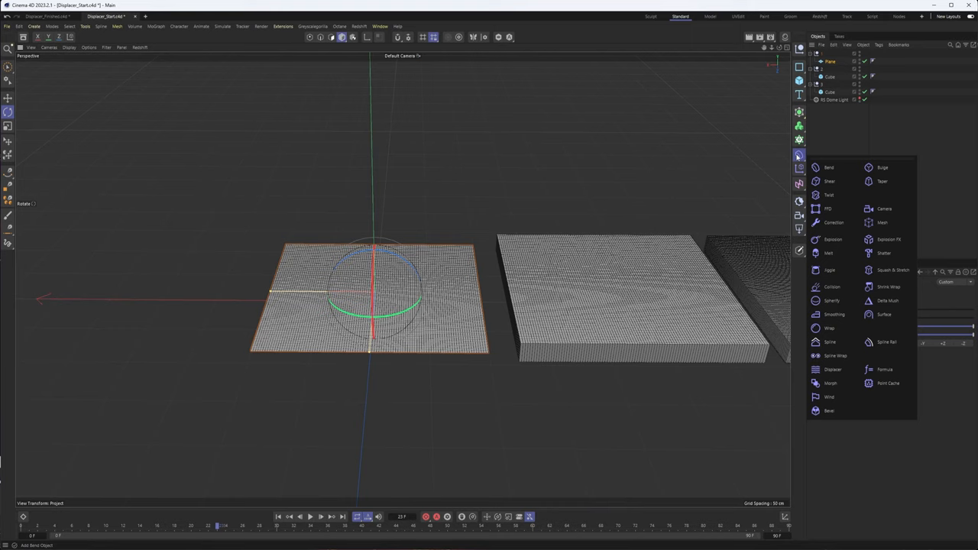
mouse_move(887, 340)
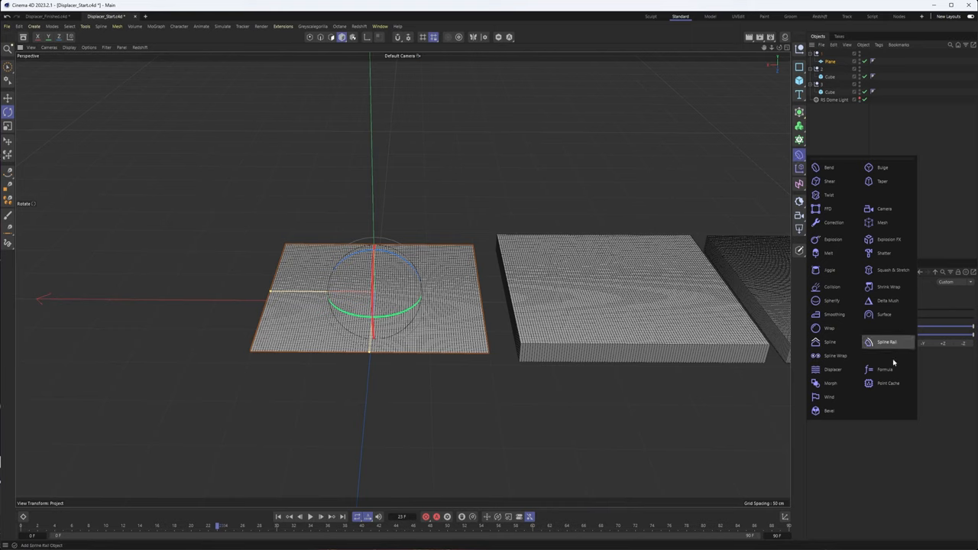
click(829, 369)
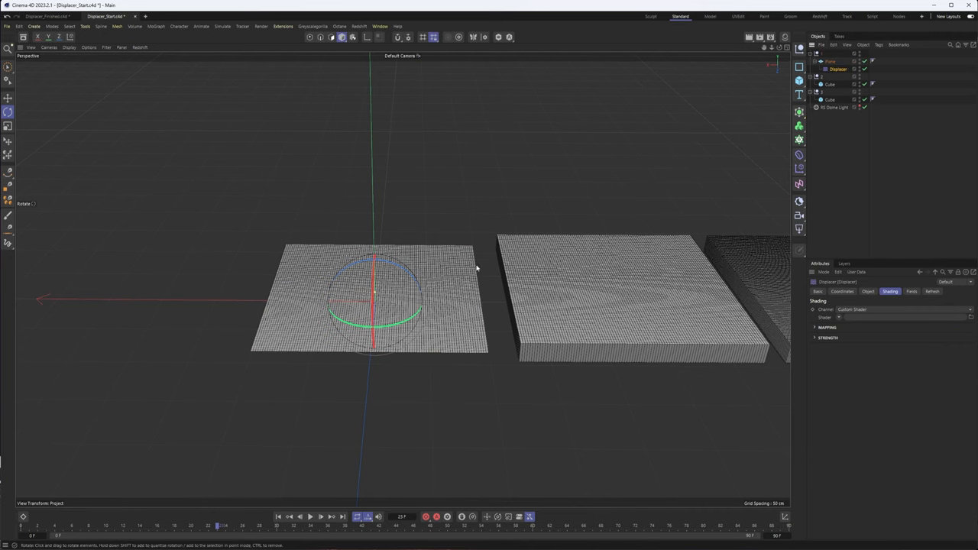
click(68, 45)
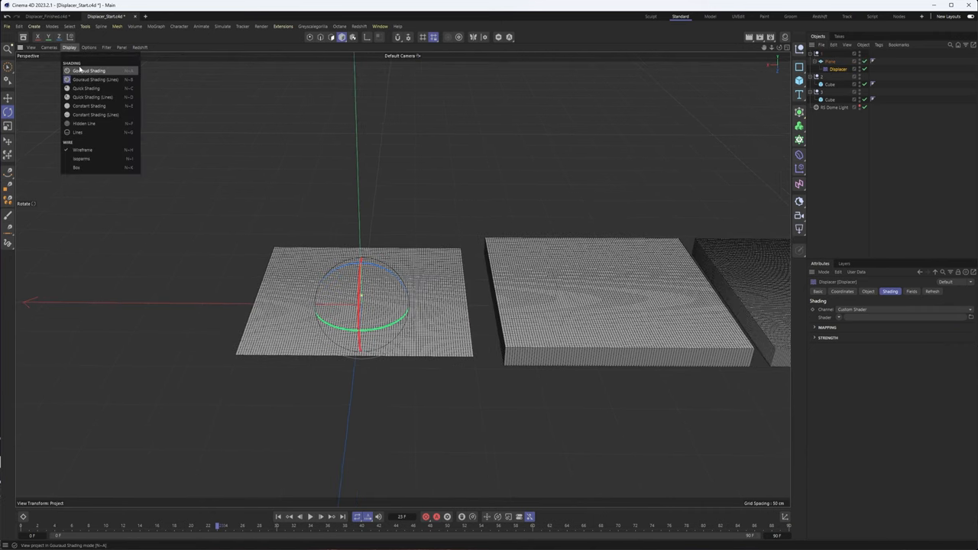
click(85, 71)
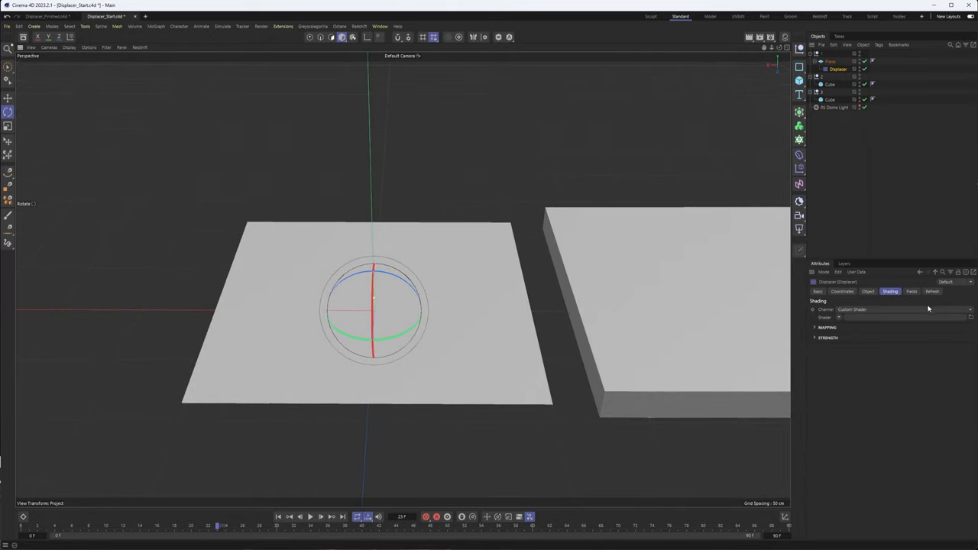
click(869, 292)
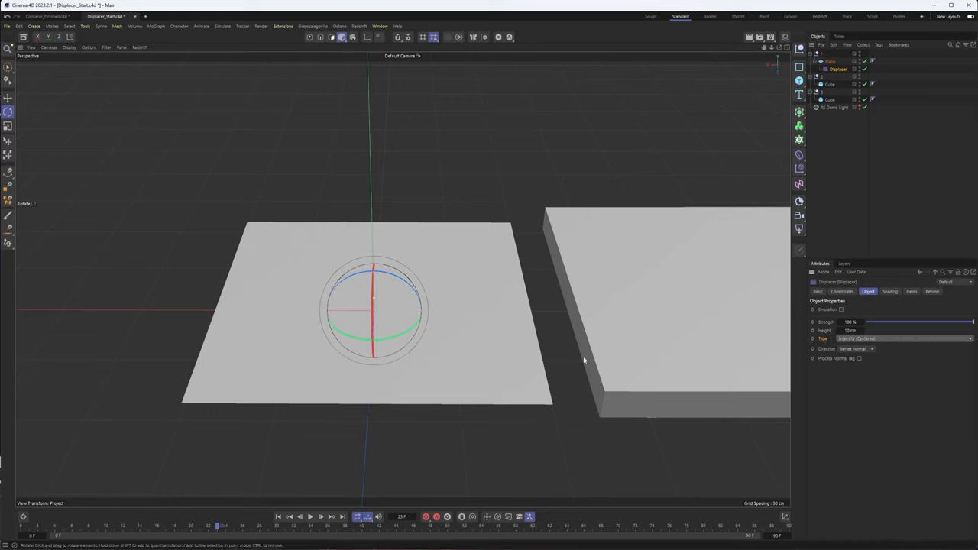
click(901, 338)
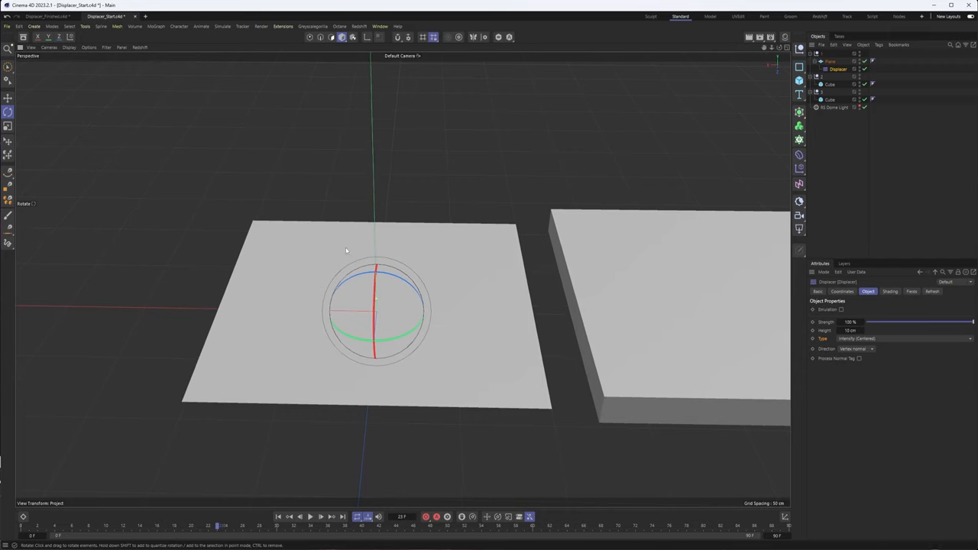
mouse_move(486, 323)
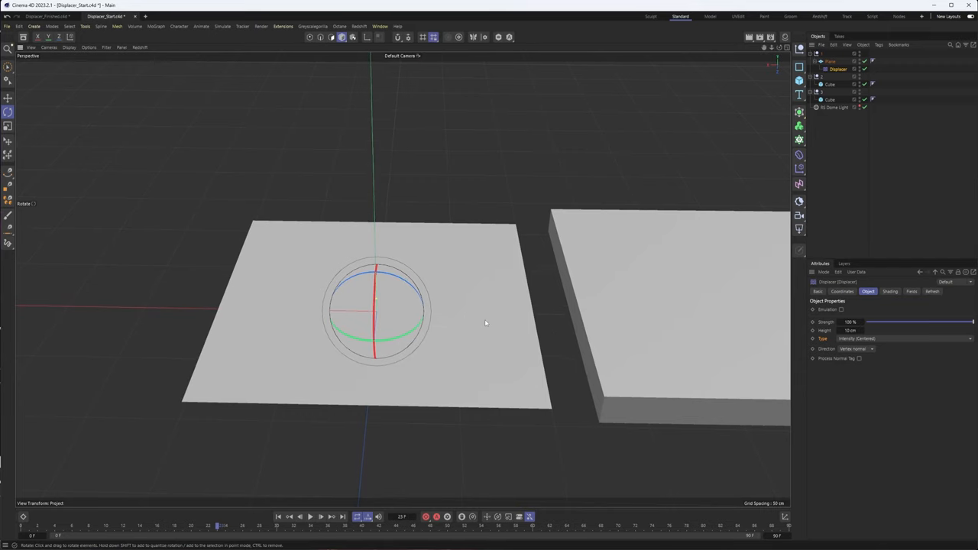
mouse_move(352, 37)
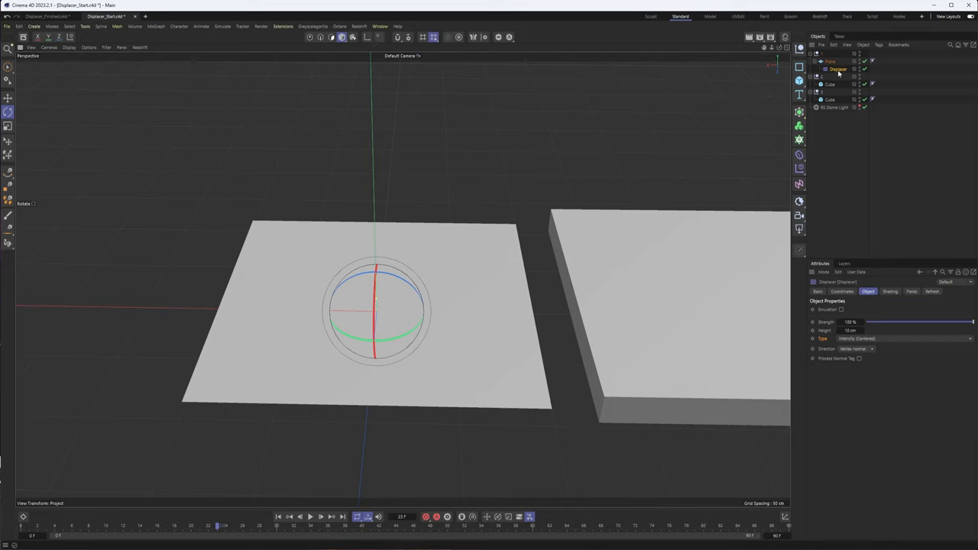
Show the Displacer's Shading settings to load the video as its shader
click(889, 292)
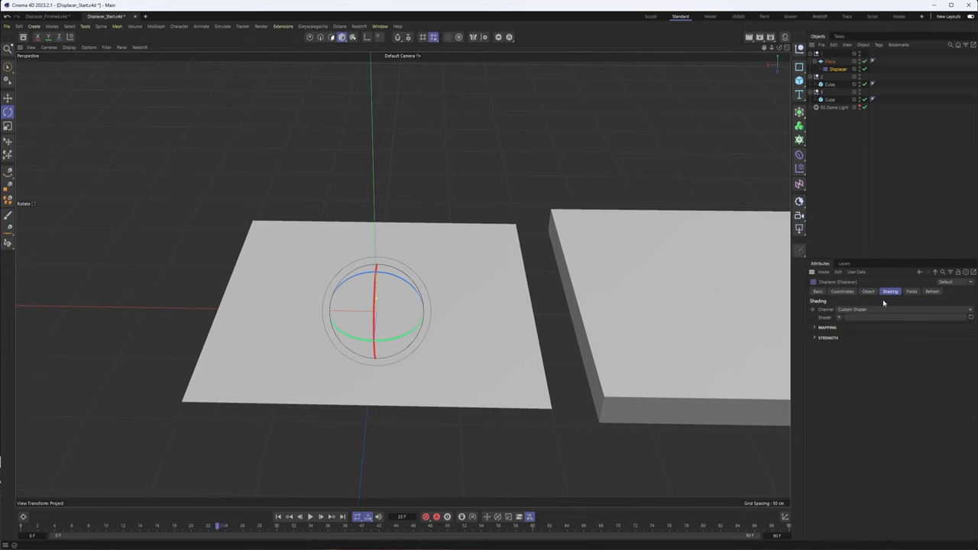
mouse_move(899, 306)
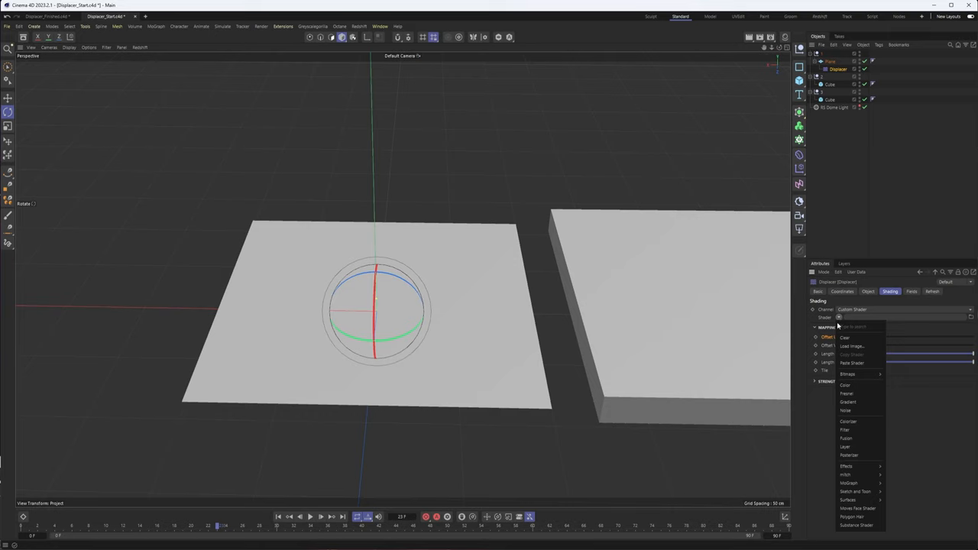
mouse_move(853, 330)
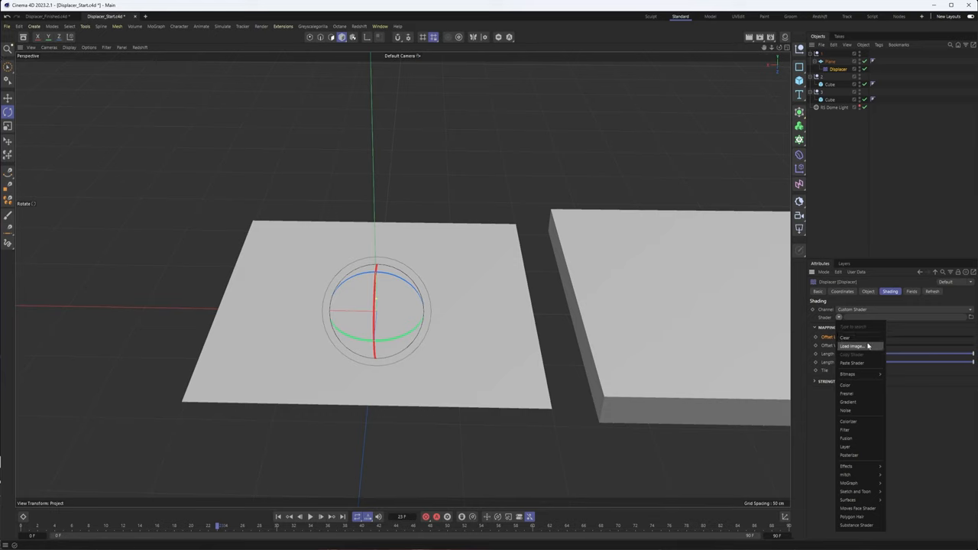
mouse_move(846, 471)
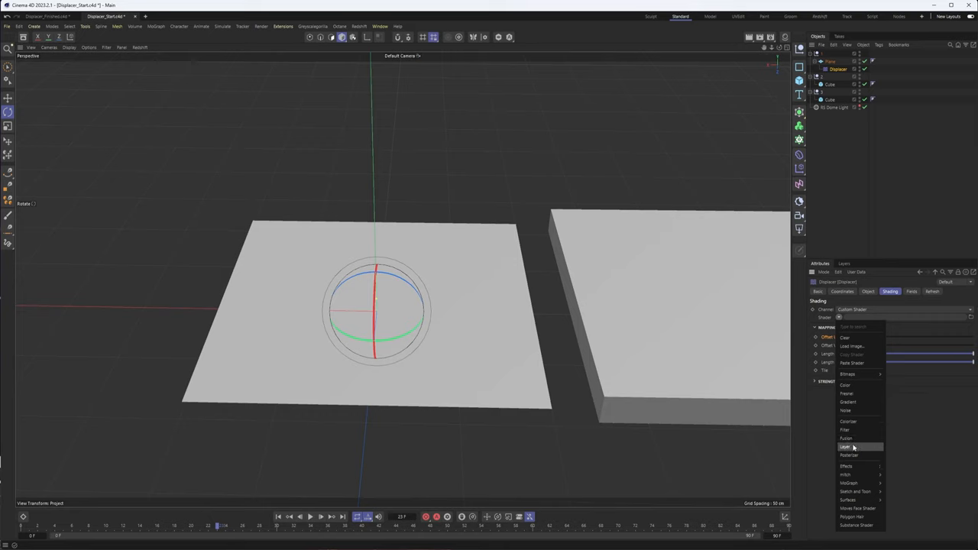
mouse_move(857, 440)
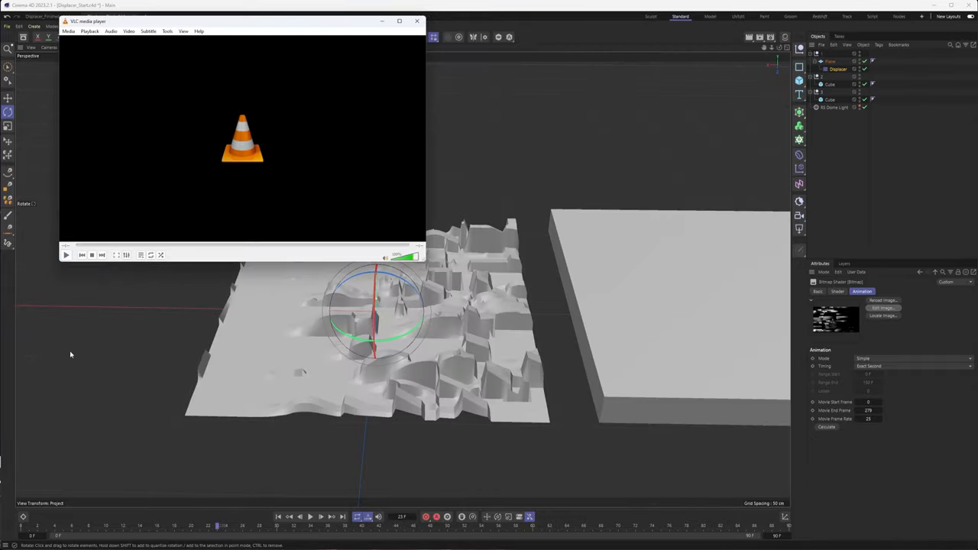
Close the VLC window and return to the Cinema 4D viewport
click(416, 21)
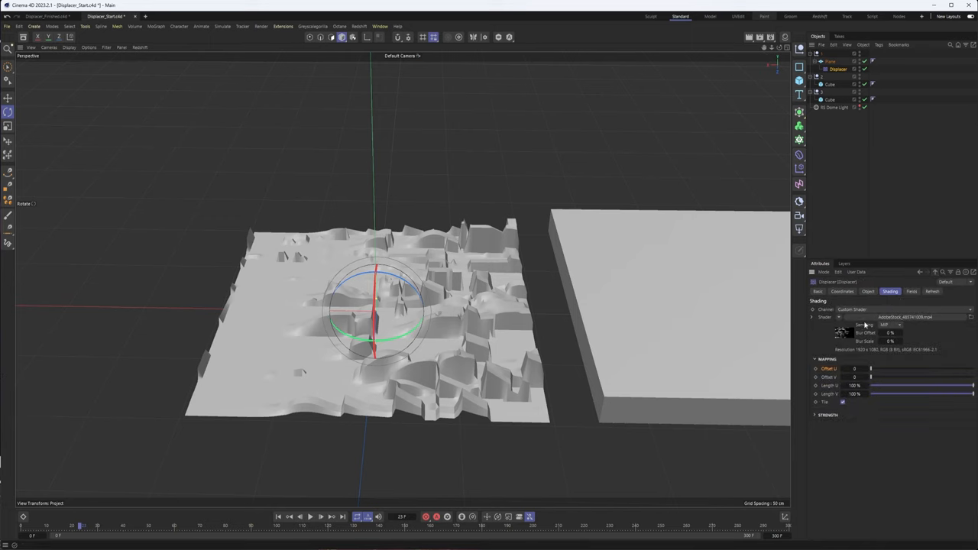
mouse_move(894, 312)
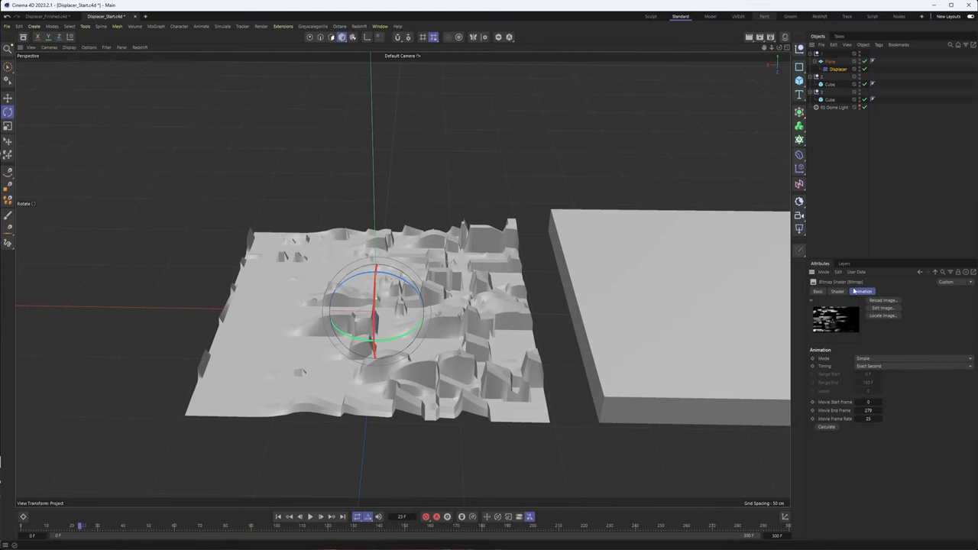
Calculate the loaded video's frame range in the Bitmap shader's Animation settings
click(836, 290)
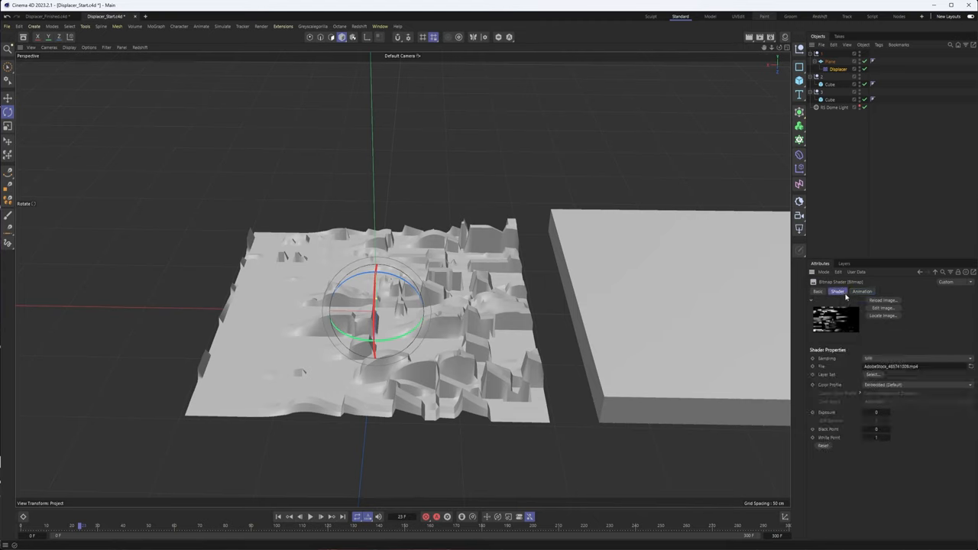
click(861, 290)
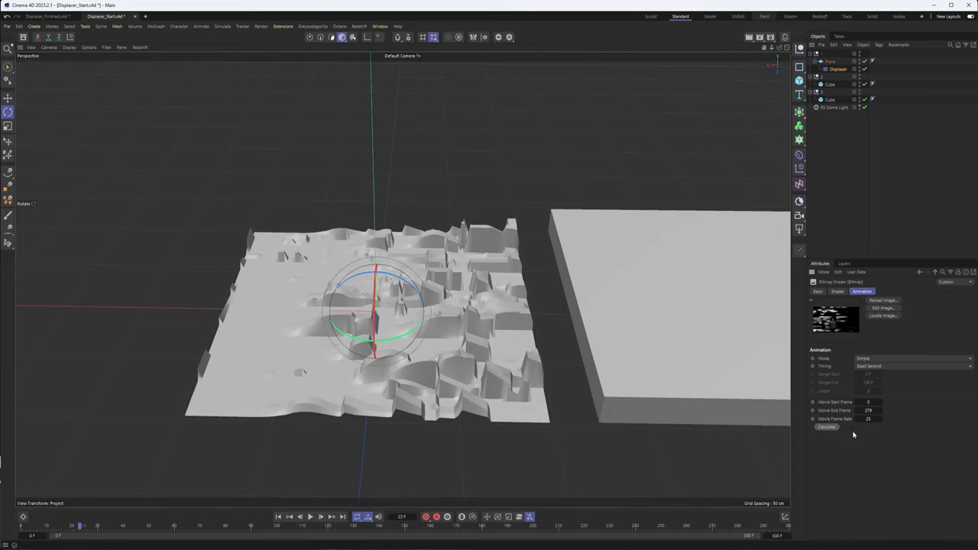
mouse_move(853, 438)
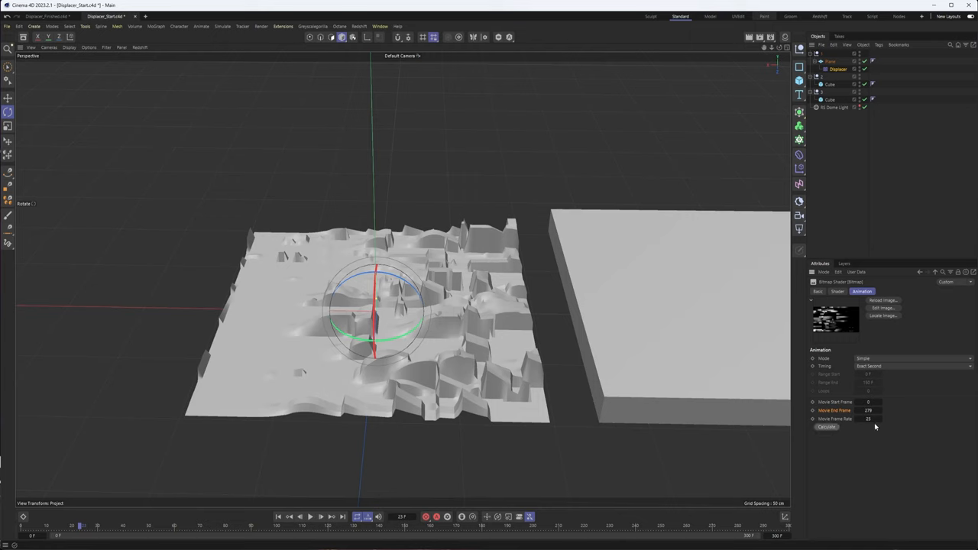
click(909, 356)
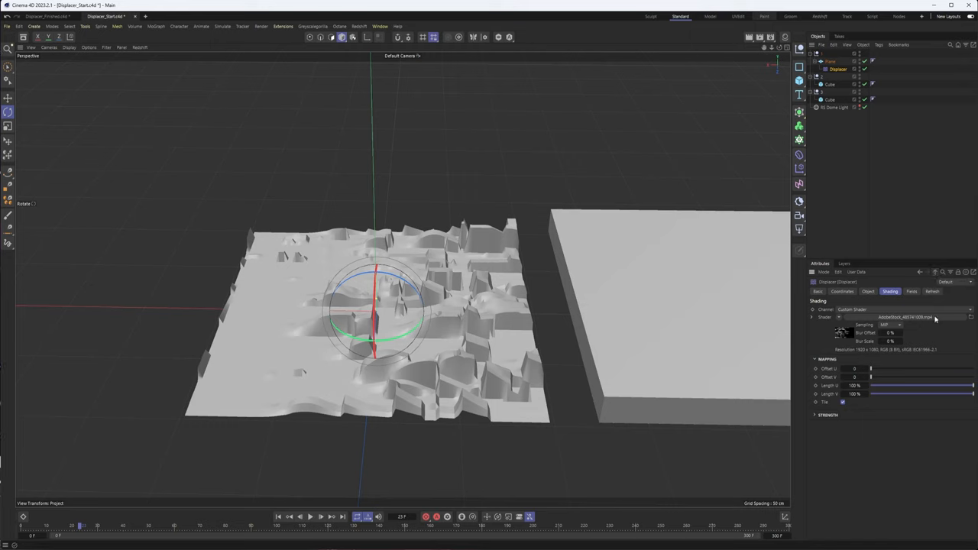
mouse_move(865, 308)
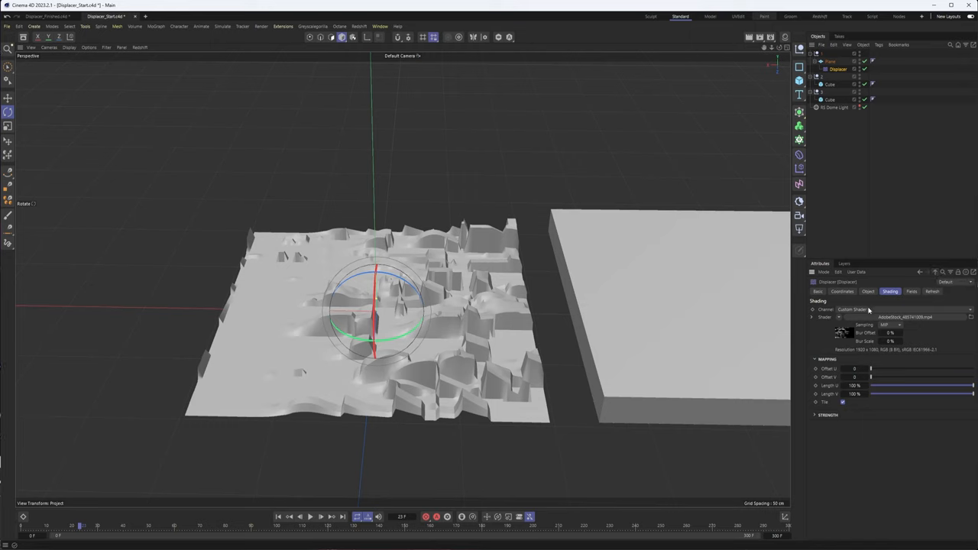
mouse_move(862, 303)
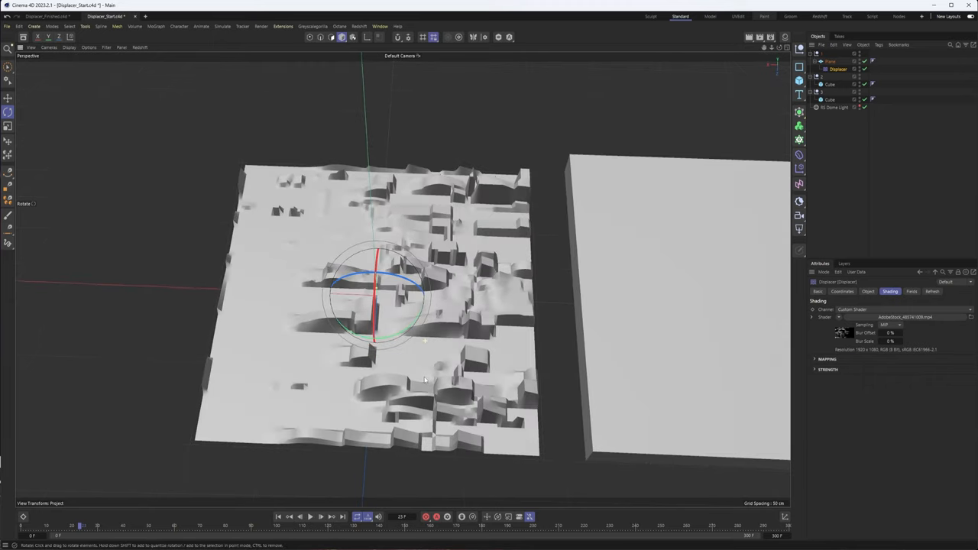
Play the timeline to preview the plane's displacement changing frame to frame
click(312, 514)
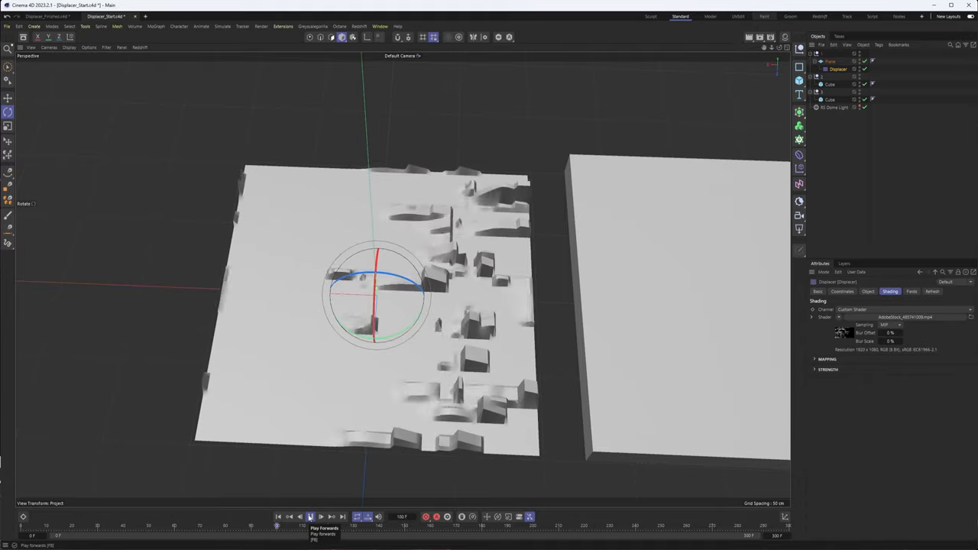
click(312, 514)
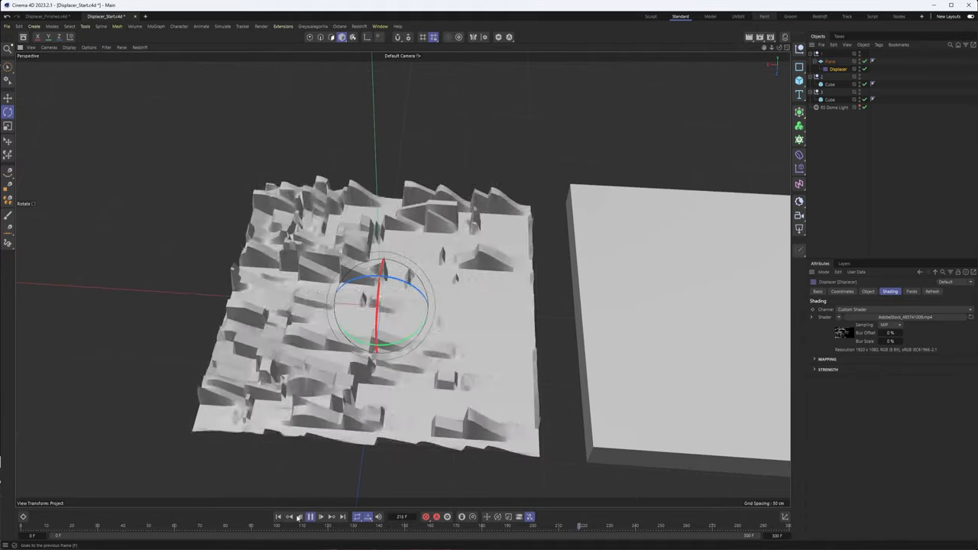
click(312, 514)
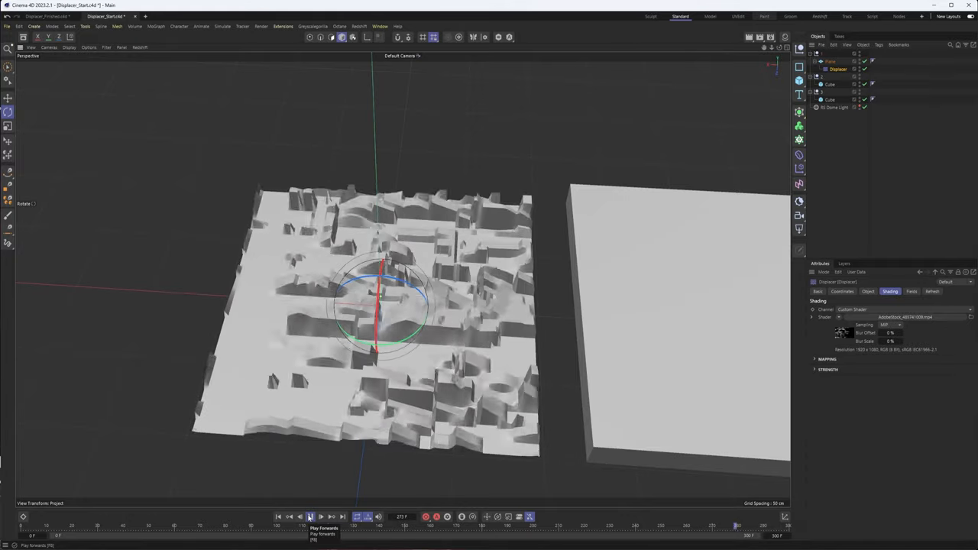
click(309, 513)
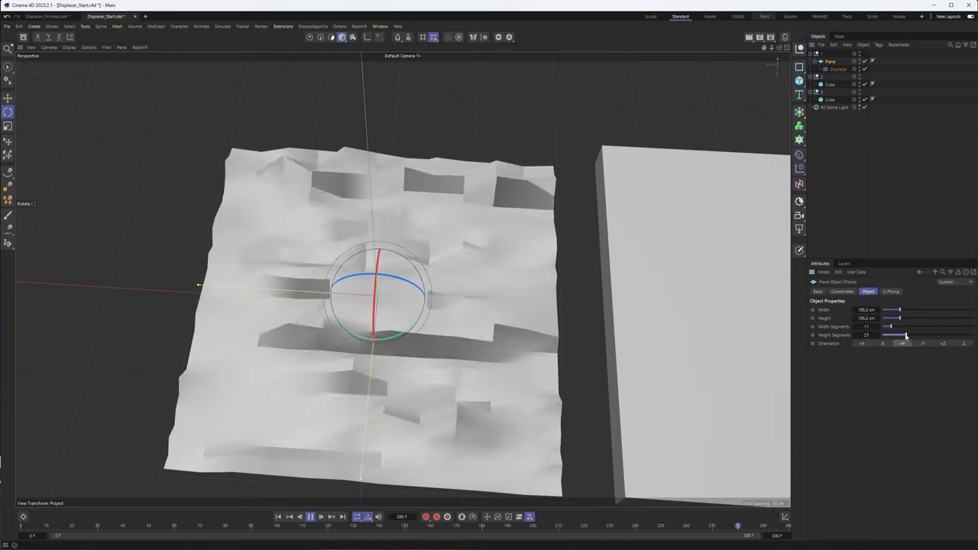
Adjust the plane's width and height segments to change its surface detail
drag(887, 336, 920, 336)
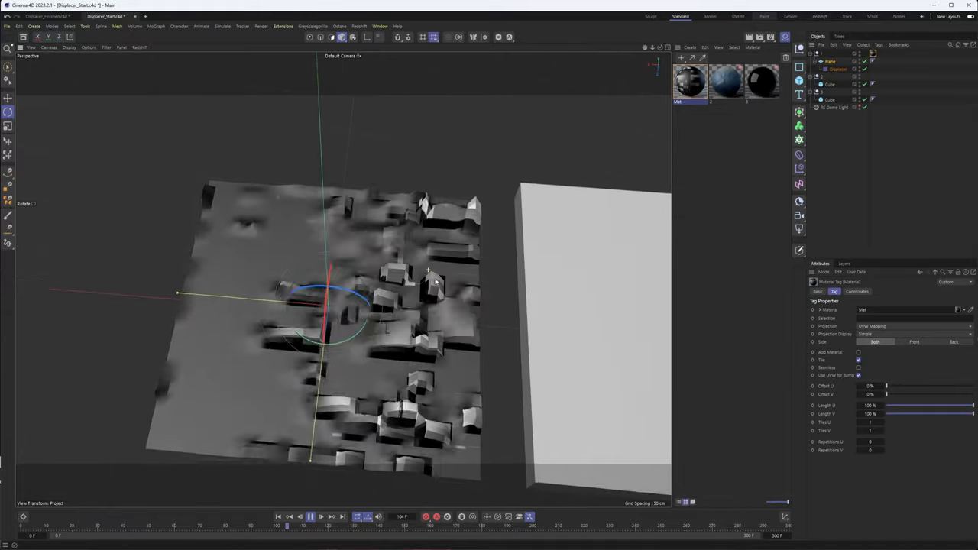
Drag a material onto the displaced plane
drag(428, 272, 477, 297)
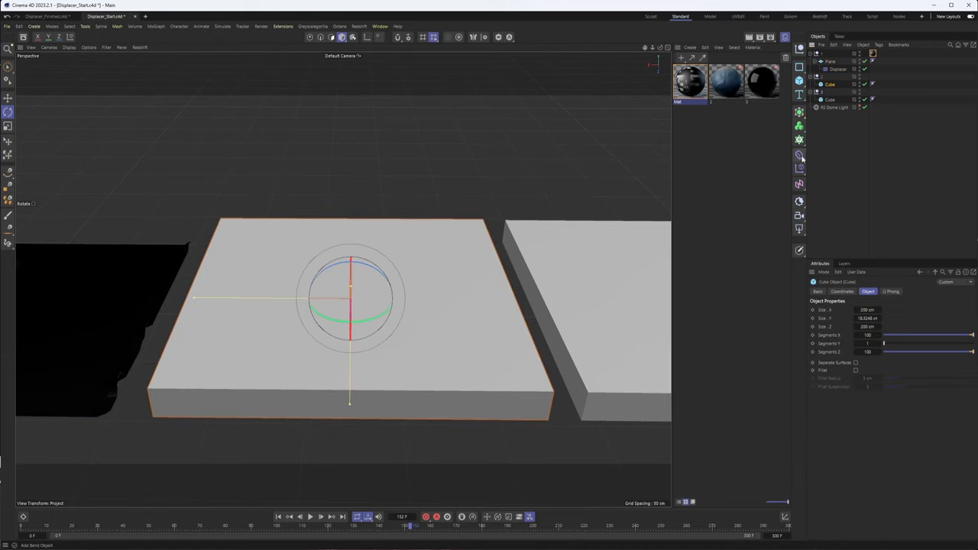
Add a Displacer under the segmented cube, set Gouraud Shading and show its shading settings
click(799, 159)
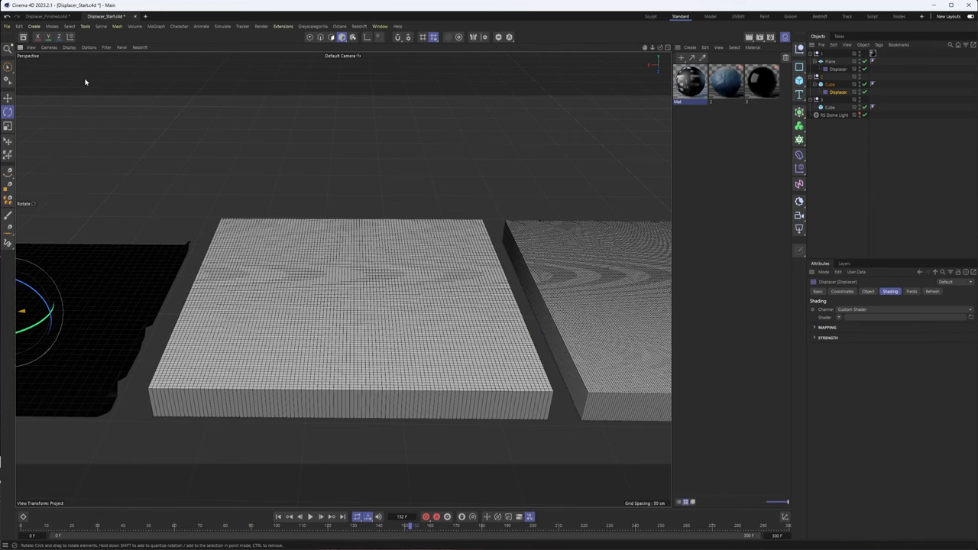
click(73, 46)
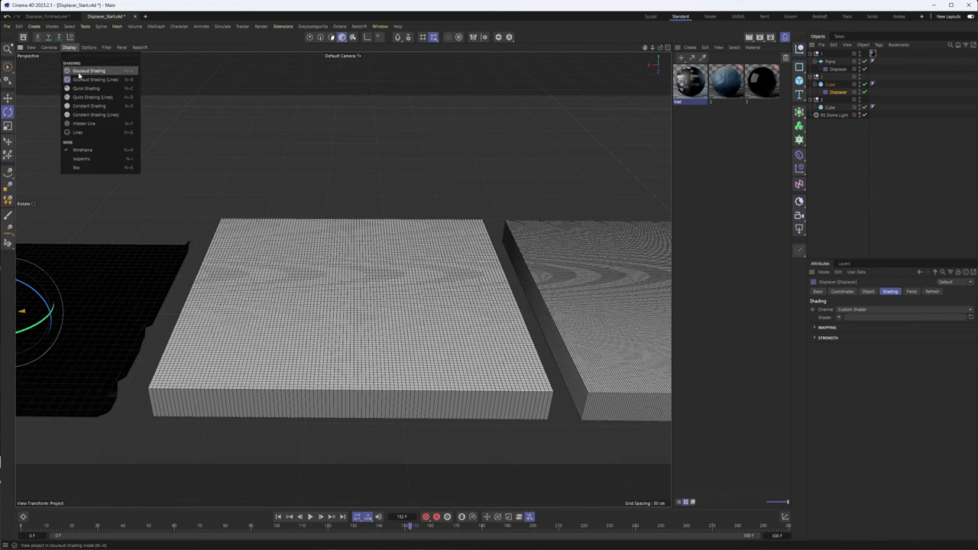
click(79, 80)
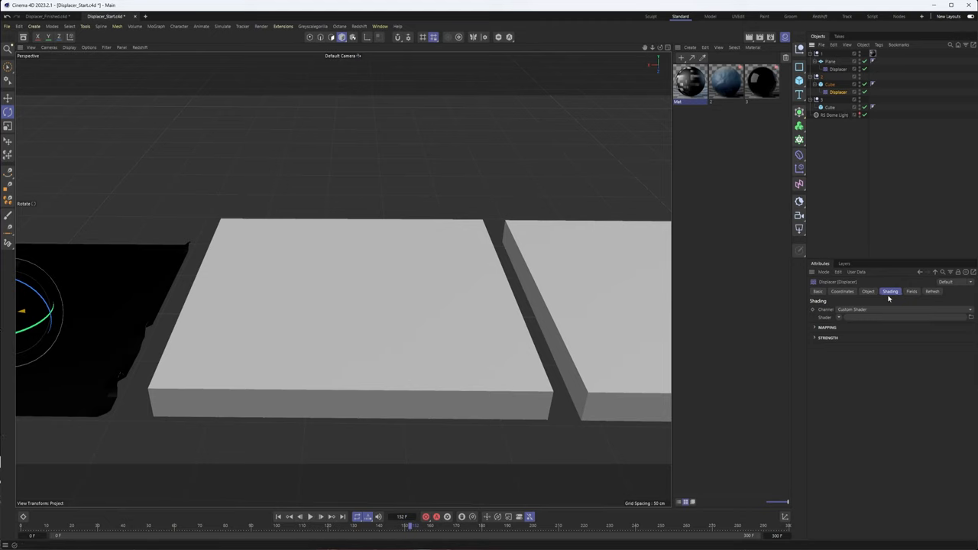
click(839, 316)
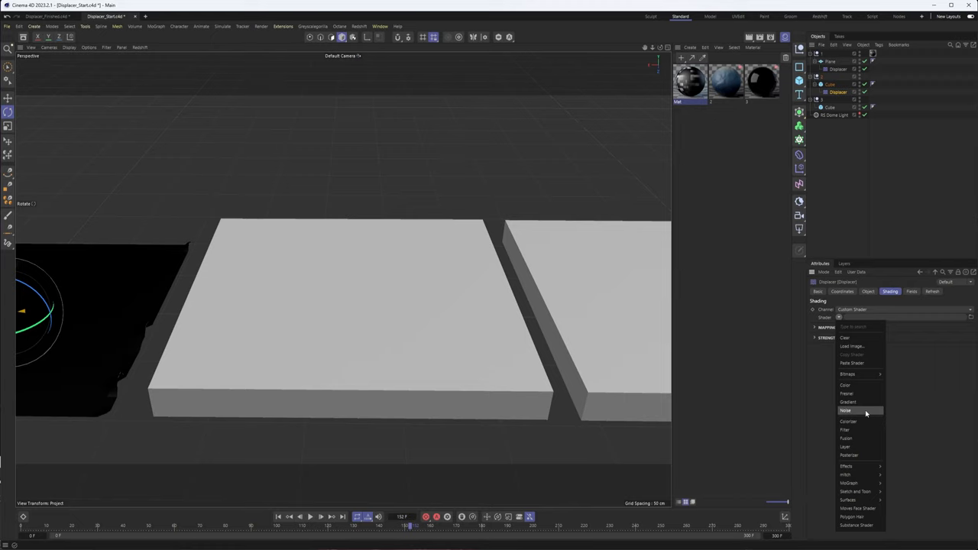
Set the Displacer's shader to Noise with Displaced Turbulence and adjust its Global Scale
click(844, 410)
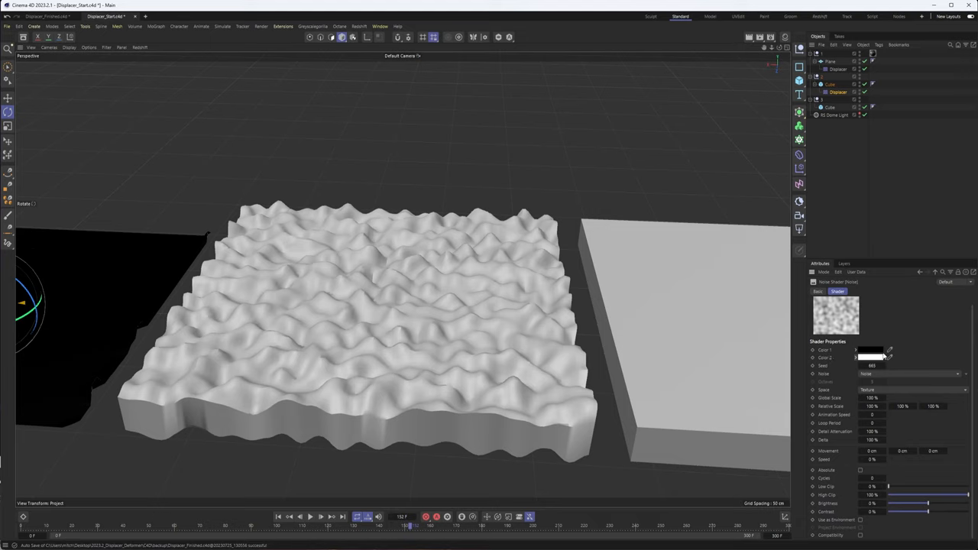
mouse_move(864, 376)
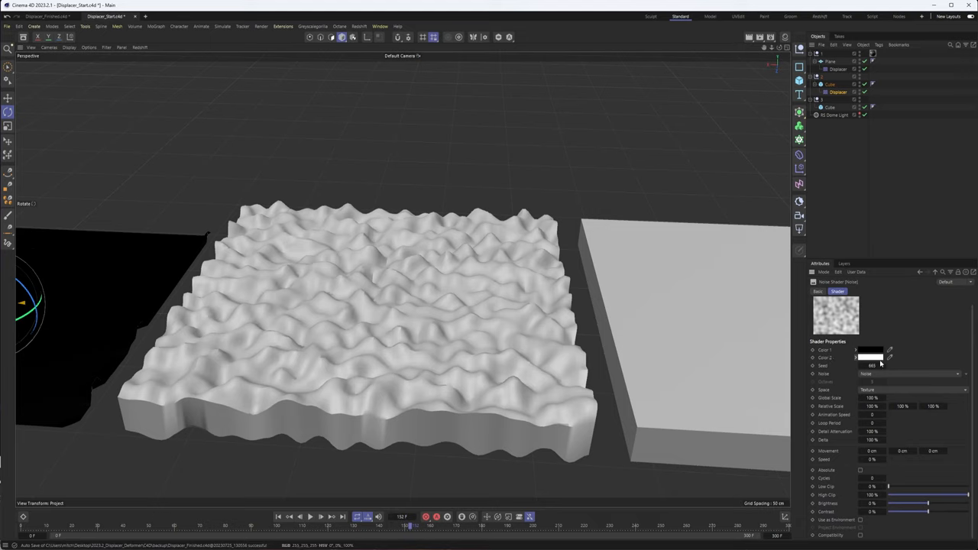
click(909, 373)
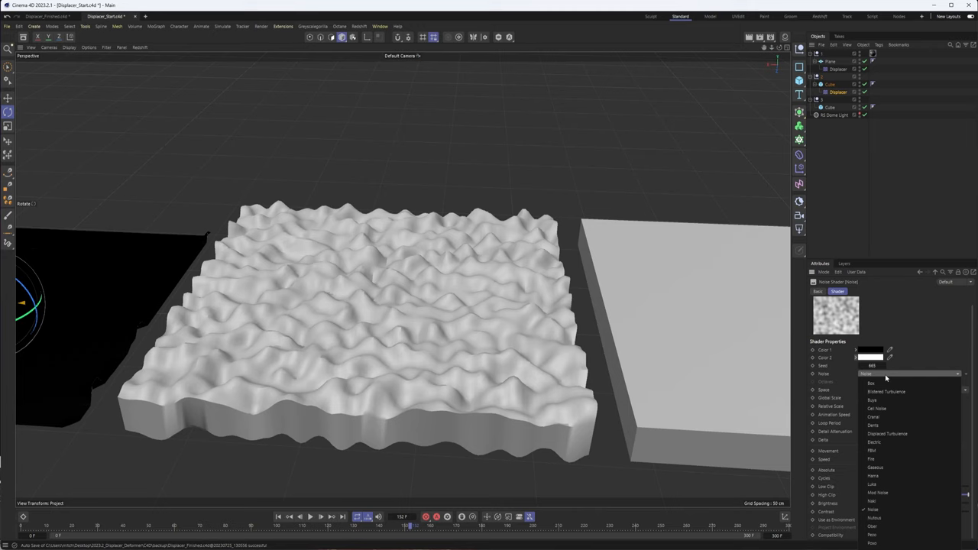
click(870, 506)
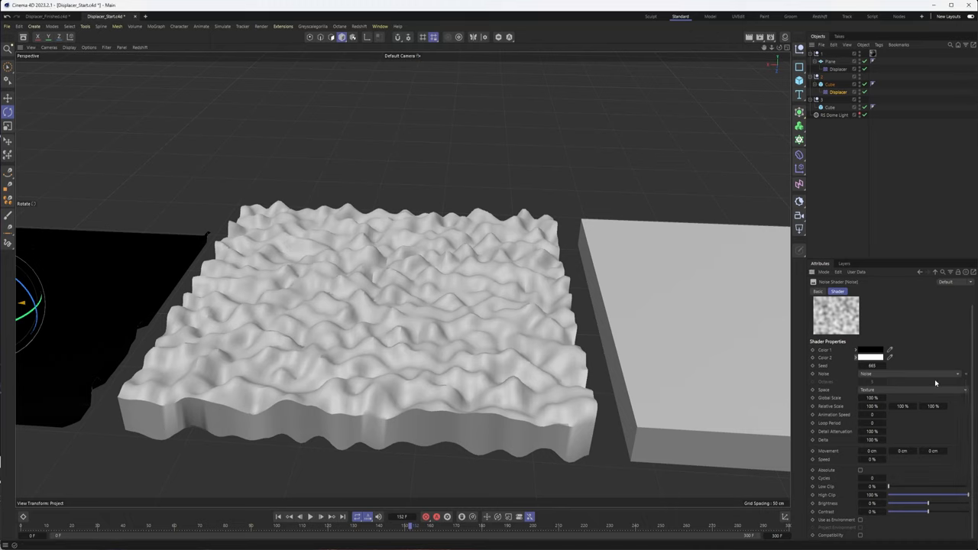
click(909, 373)
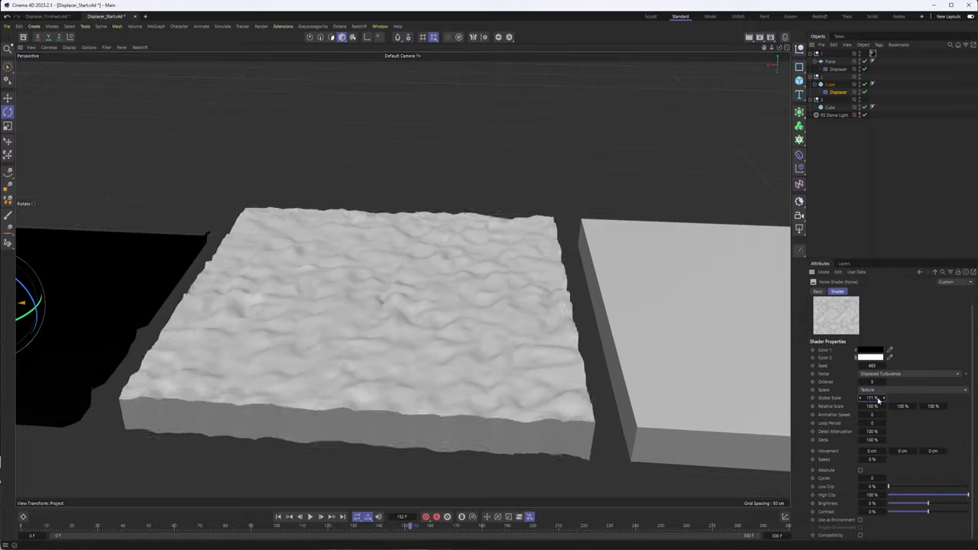
drag(871, 397, 885, 397)
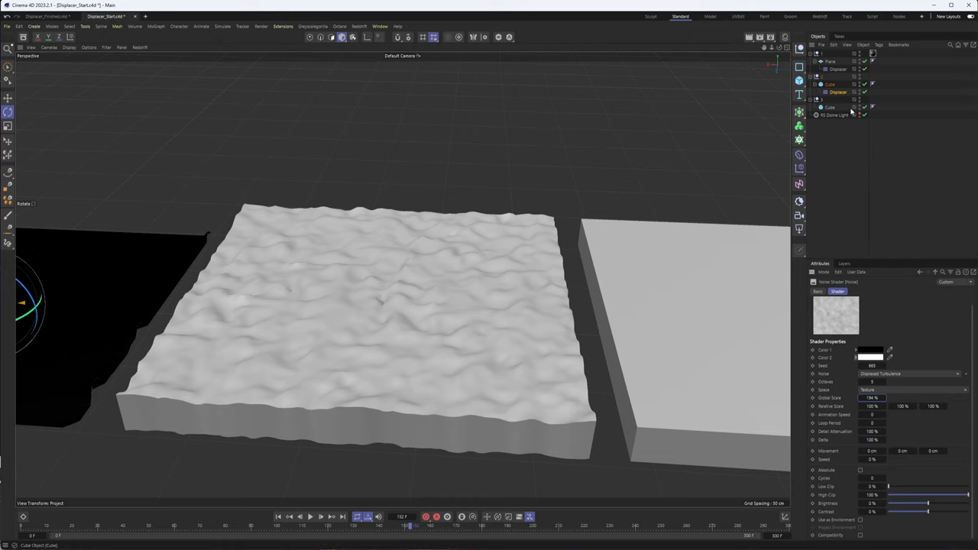
Add a Subdivision Surface generator to smooth the displaced cube
click(828, 83)
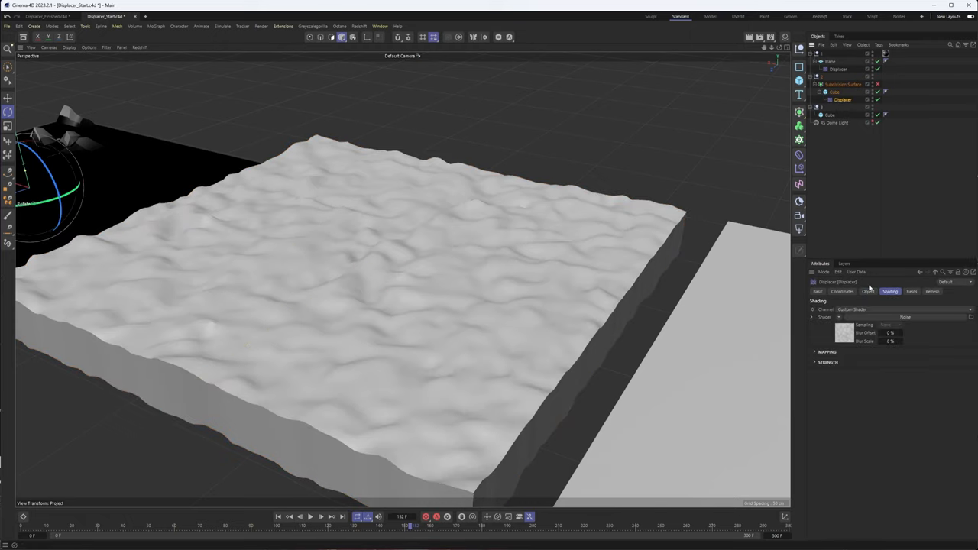
Raise the Displacer's Strength so the plane erupts into tall jagged peaks
click(866, 290)
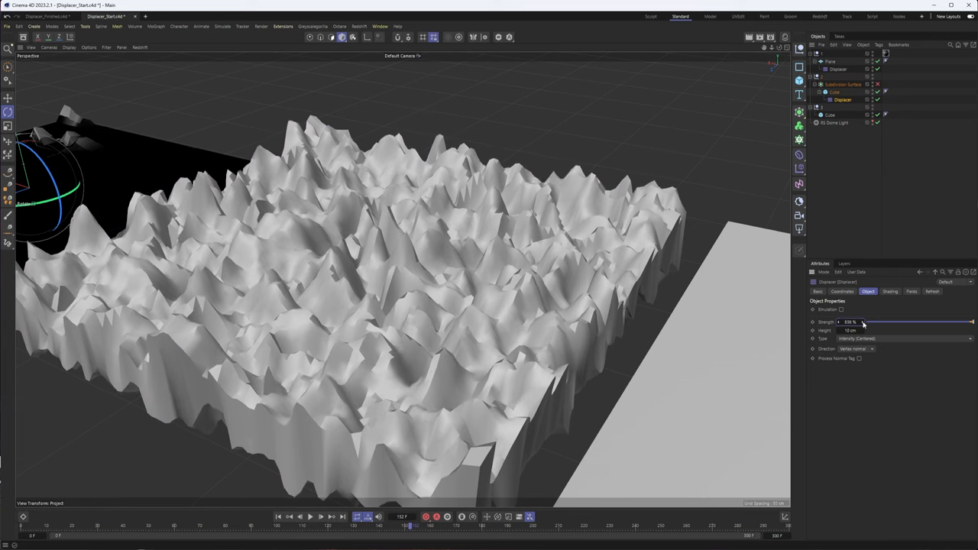
drag(862, 321, 865, 321)
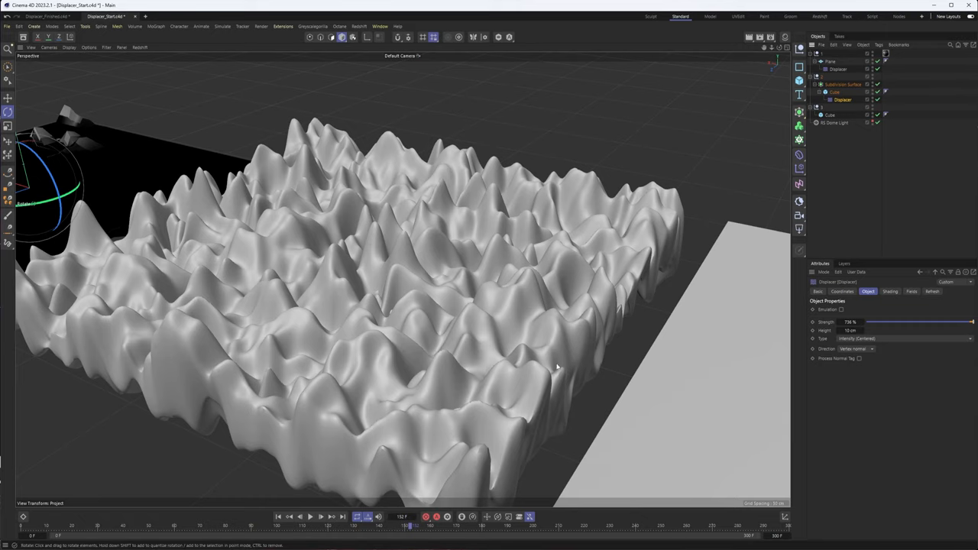
drag(556, 367, 425, 296)
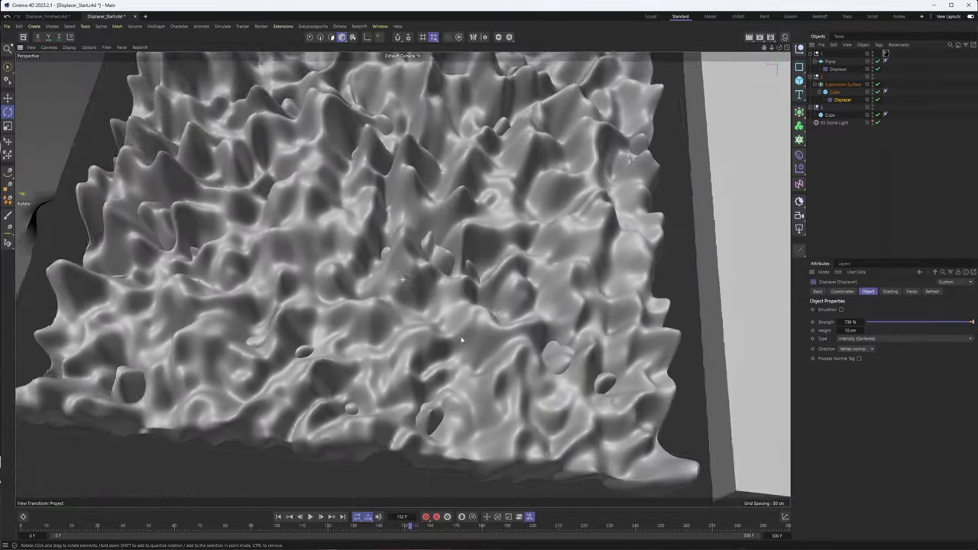
drag(459, 339, 538, 328)
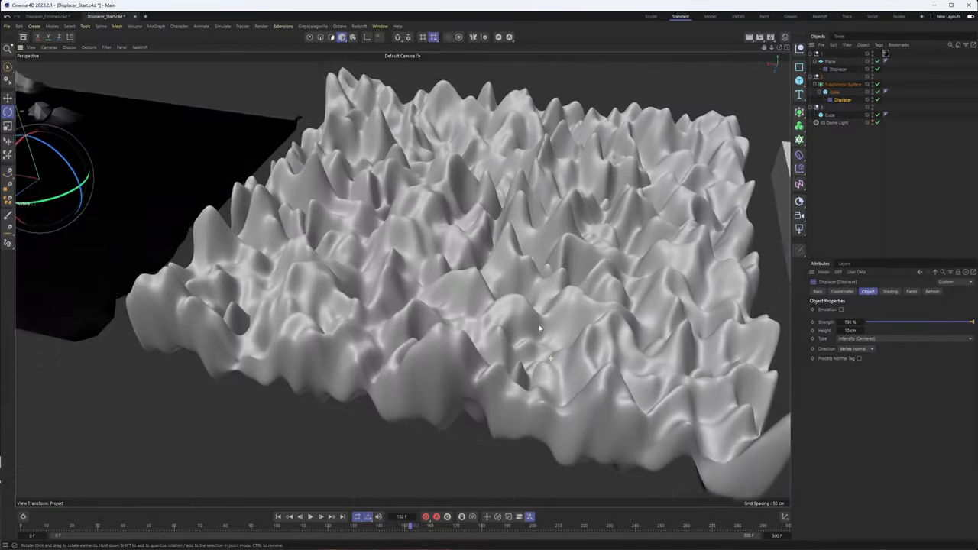
drag(535, 329, 527, 287)
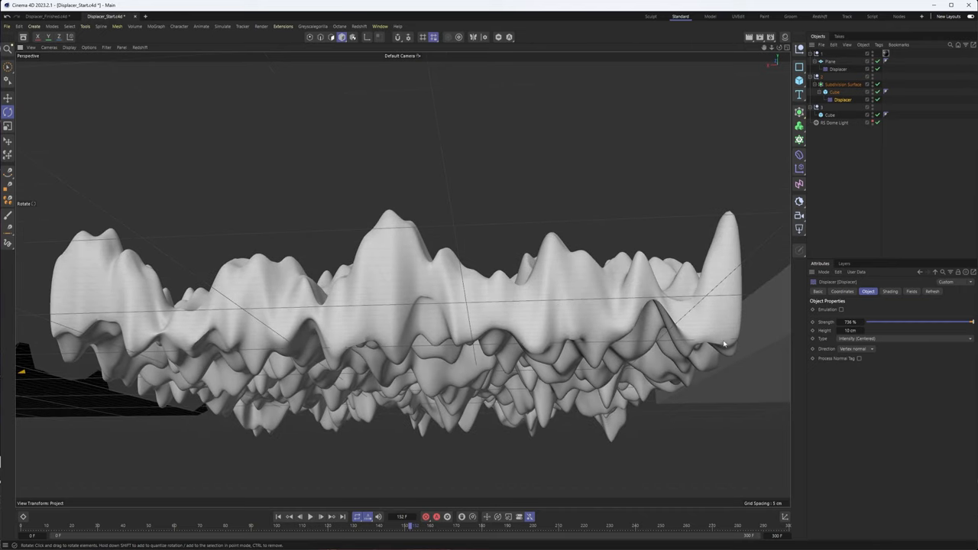
Compare the Displacer's Type options, Intensity (Centered) versus plain Intensity
click(902, 338)
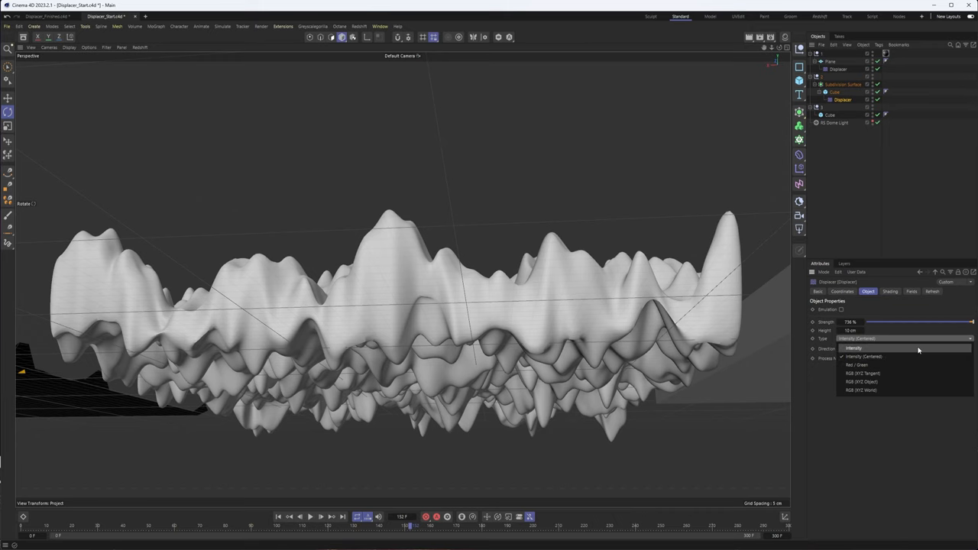
click(854, 349)
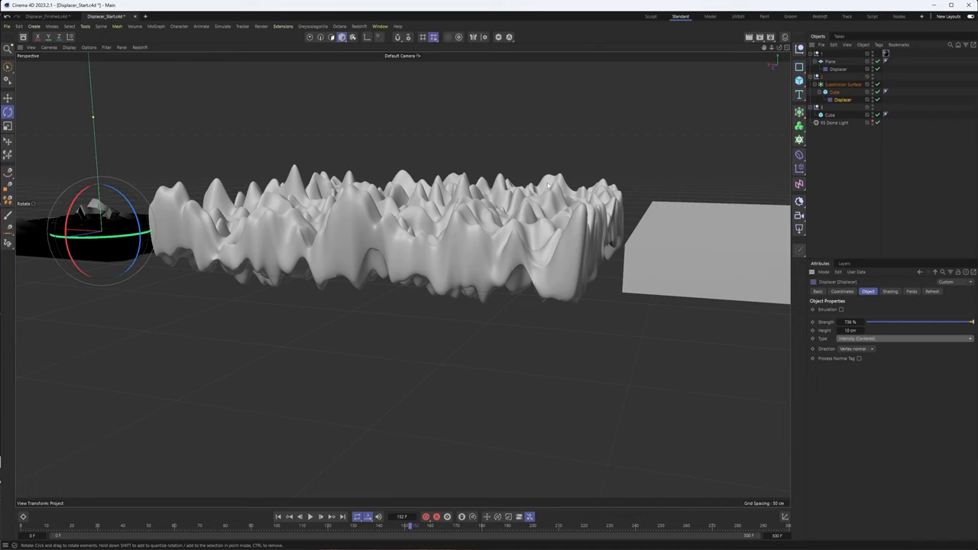
click(886, 338)
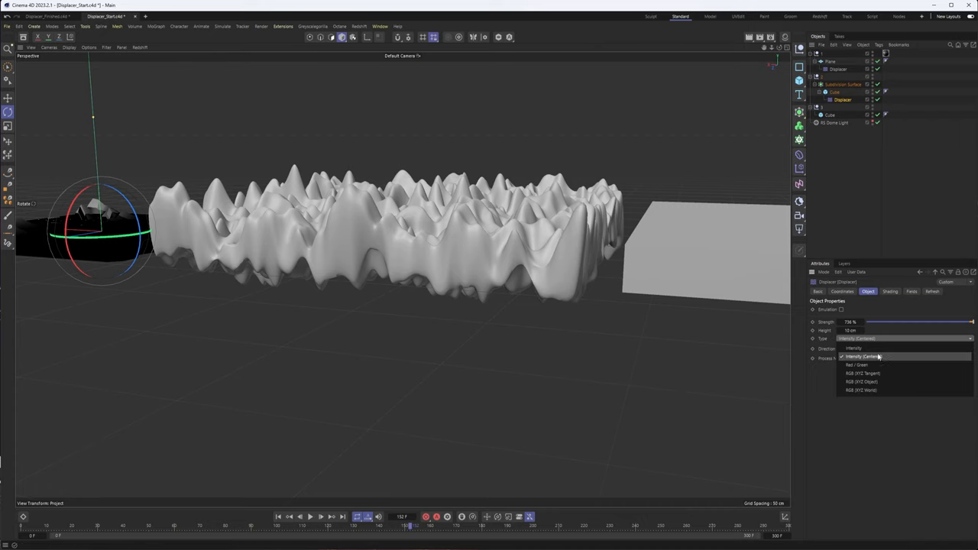
click(850, 359)
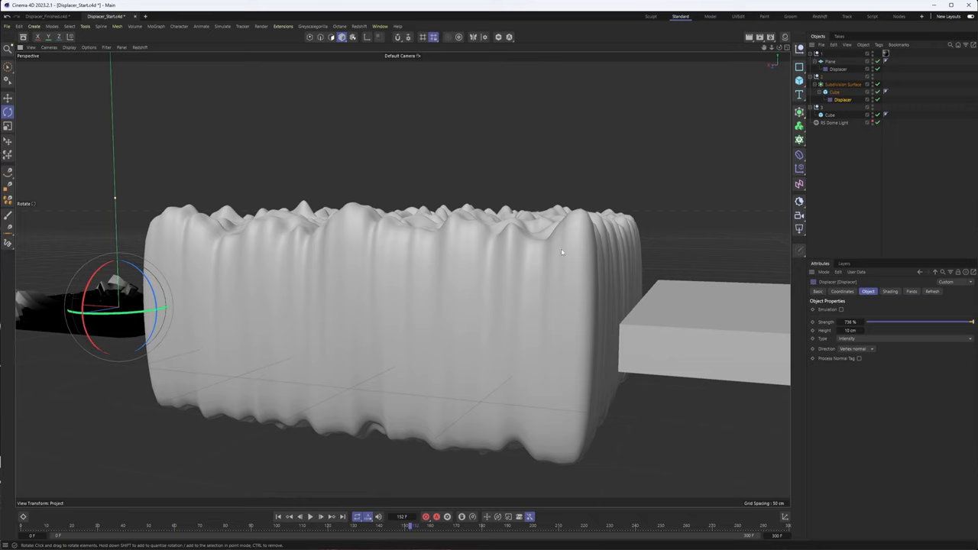
mouse_move(562, 238)
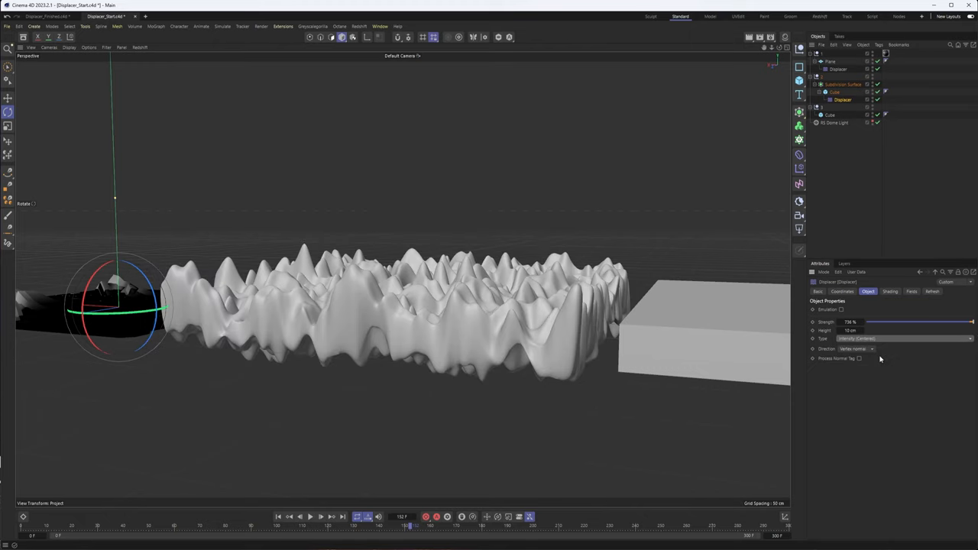
Add a Spherical Field to the Displacer's Fields list to confine displacement to the centre
drag(114, 306, 171, 306)
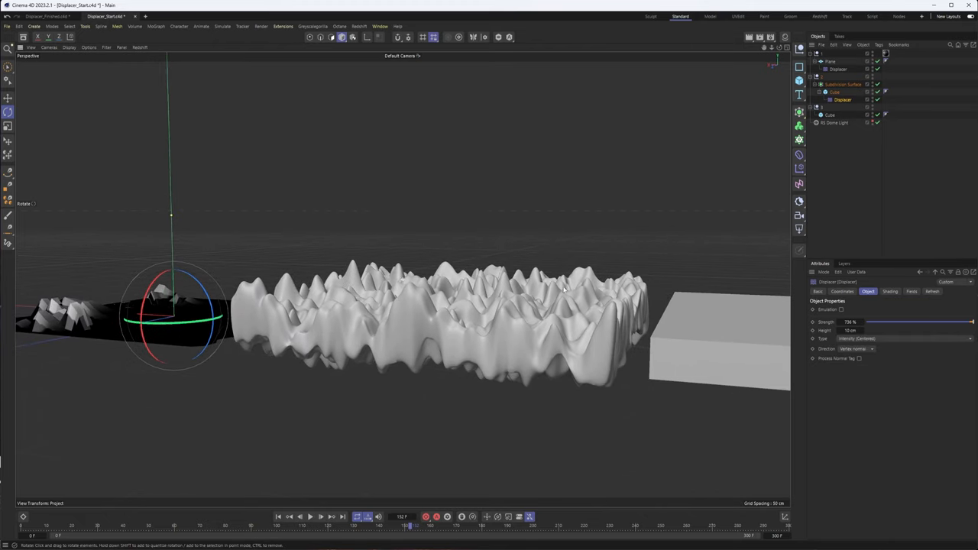
click(910, 292)
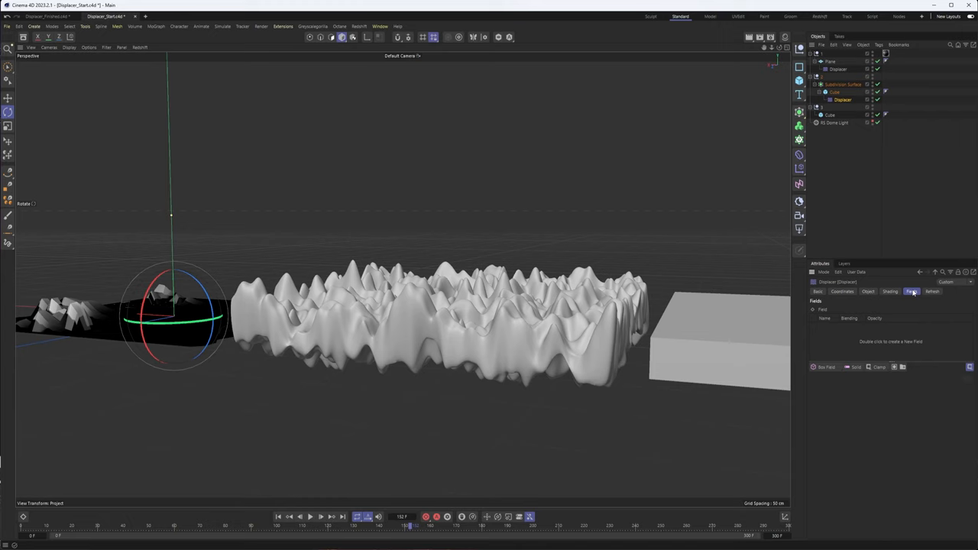
click(826, 367)
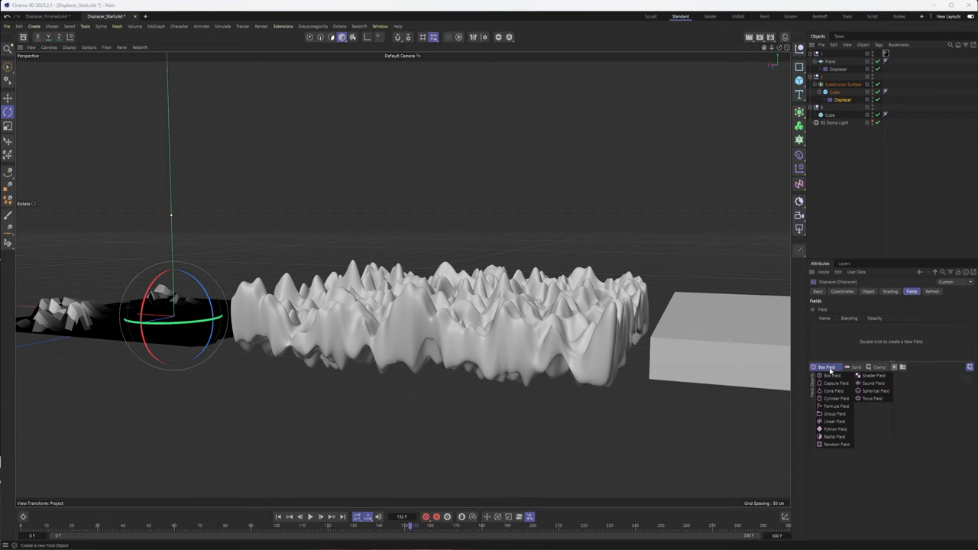
click(868, 391)
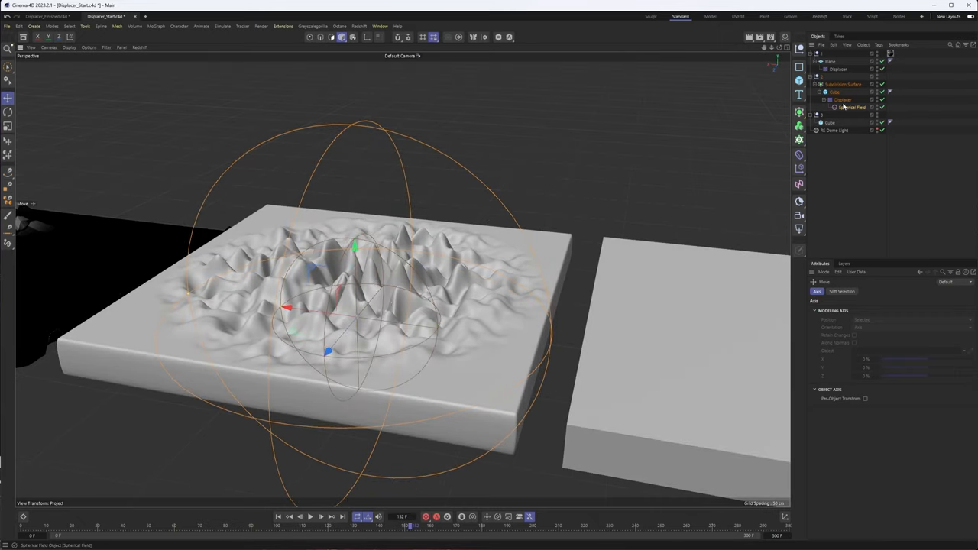
Review the spherical field's Remapping settings and return to the field list
click(837, 101)
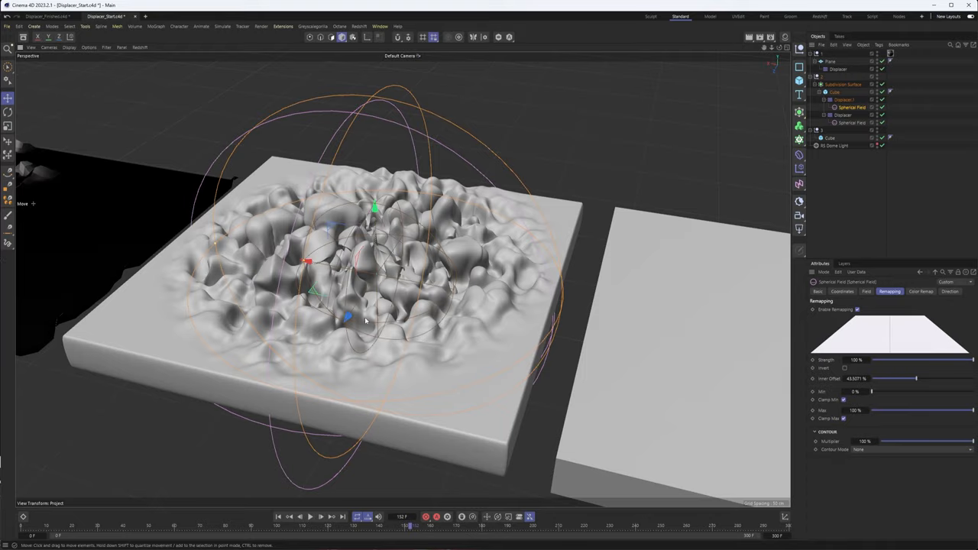
click(837, 101)
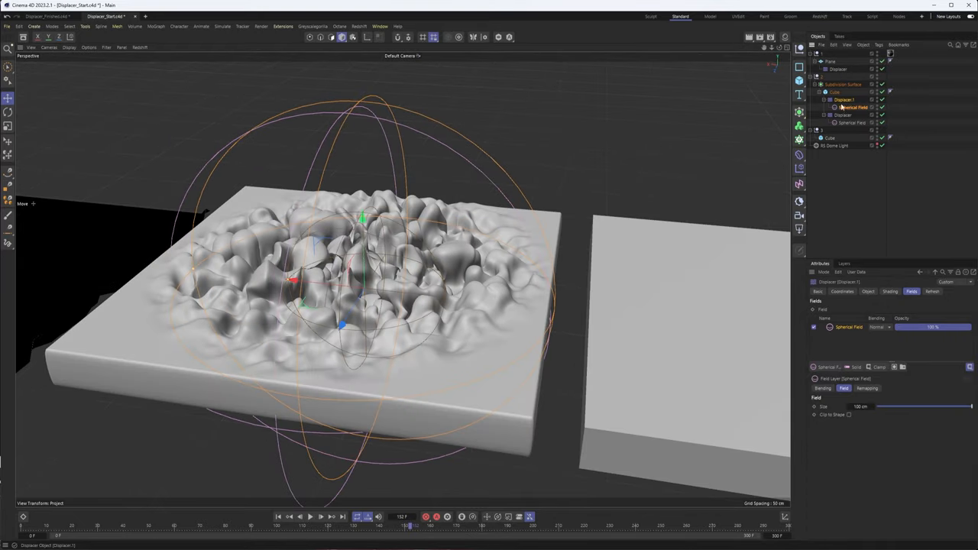